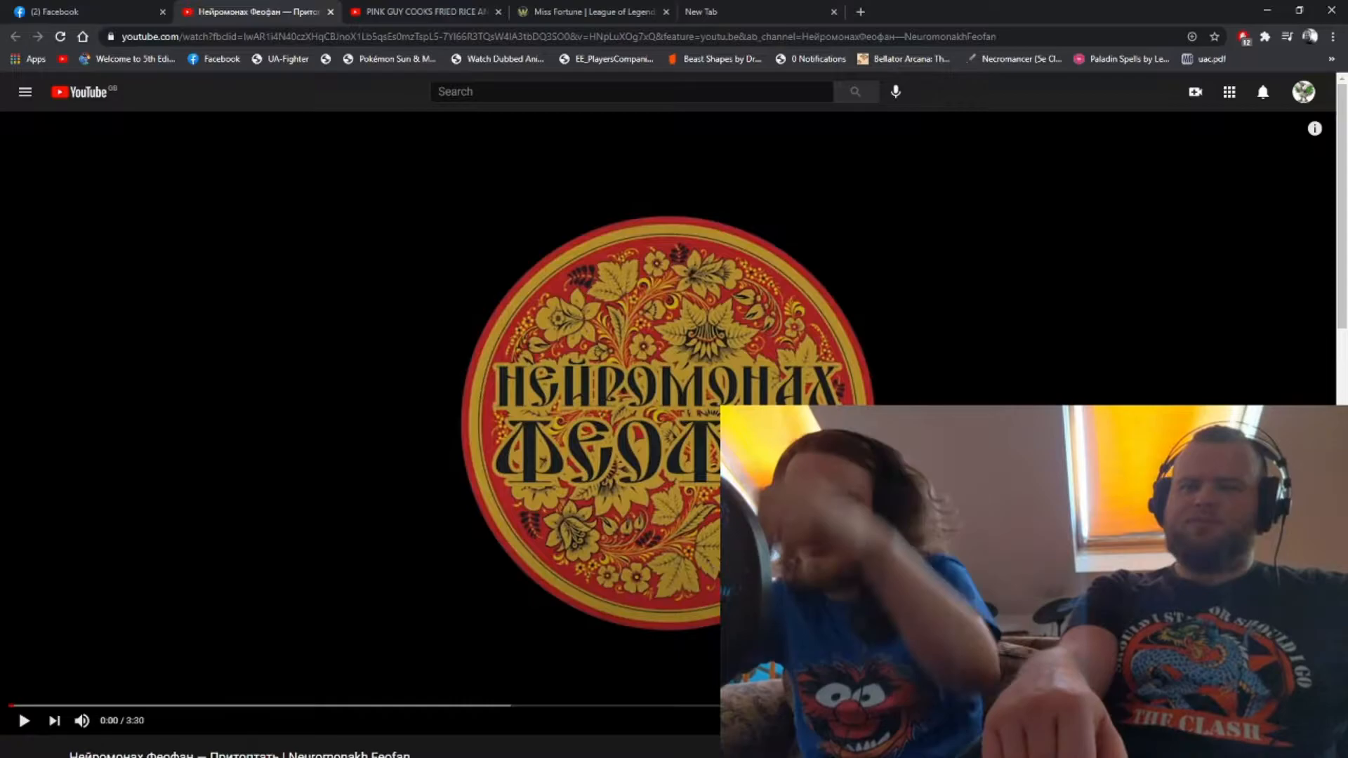
Play the Neuromonakh Feofan music video on YouTube
left_click(24, 721)
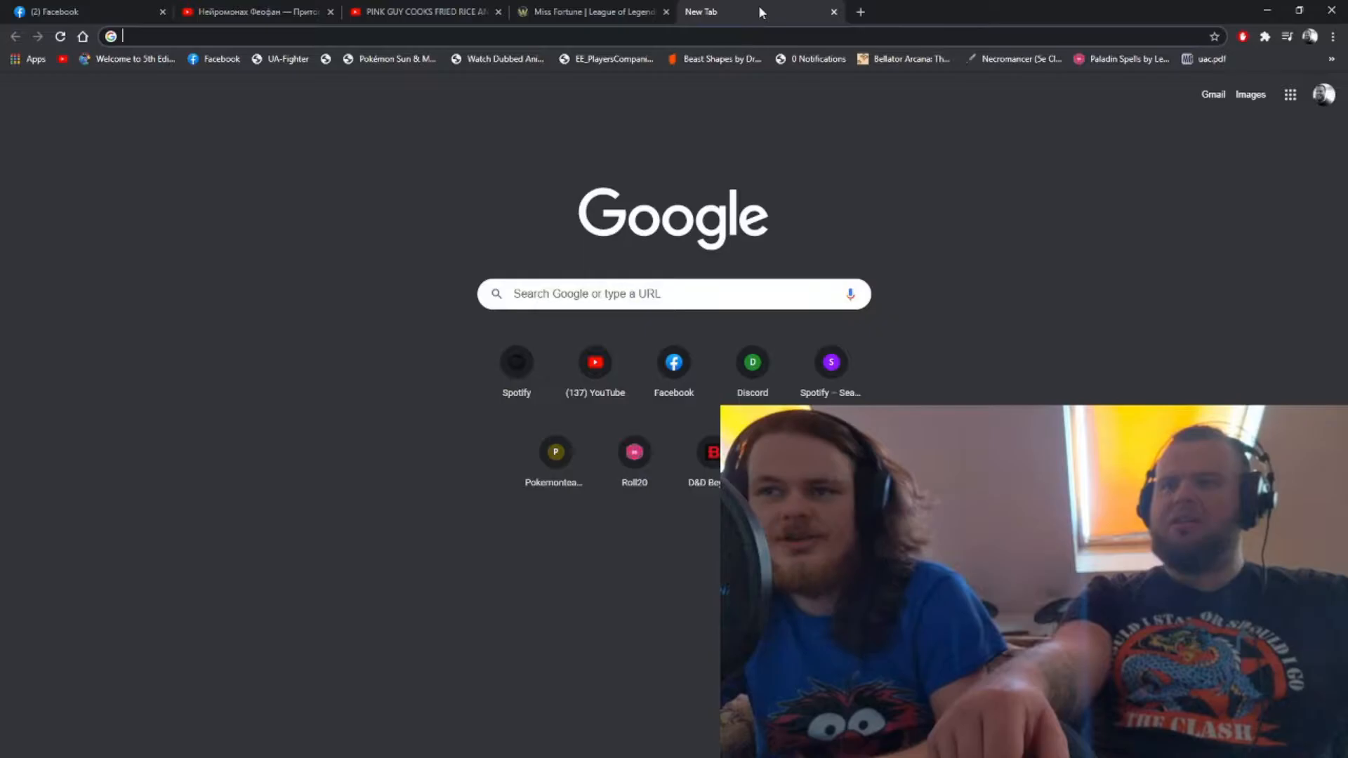
Search 'cottagecore' from the address bar to reach the Aesthetics Wiki article
type("cottaged")
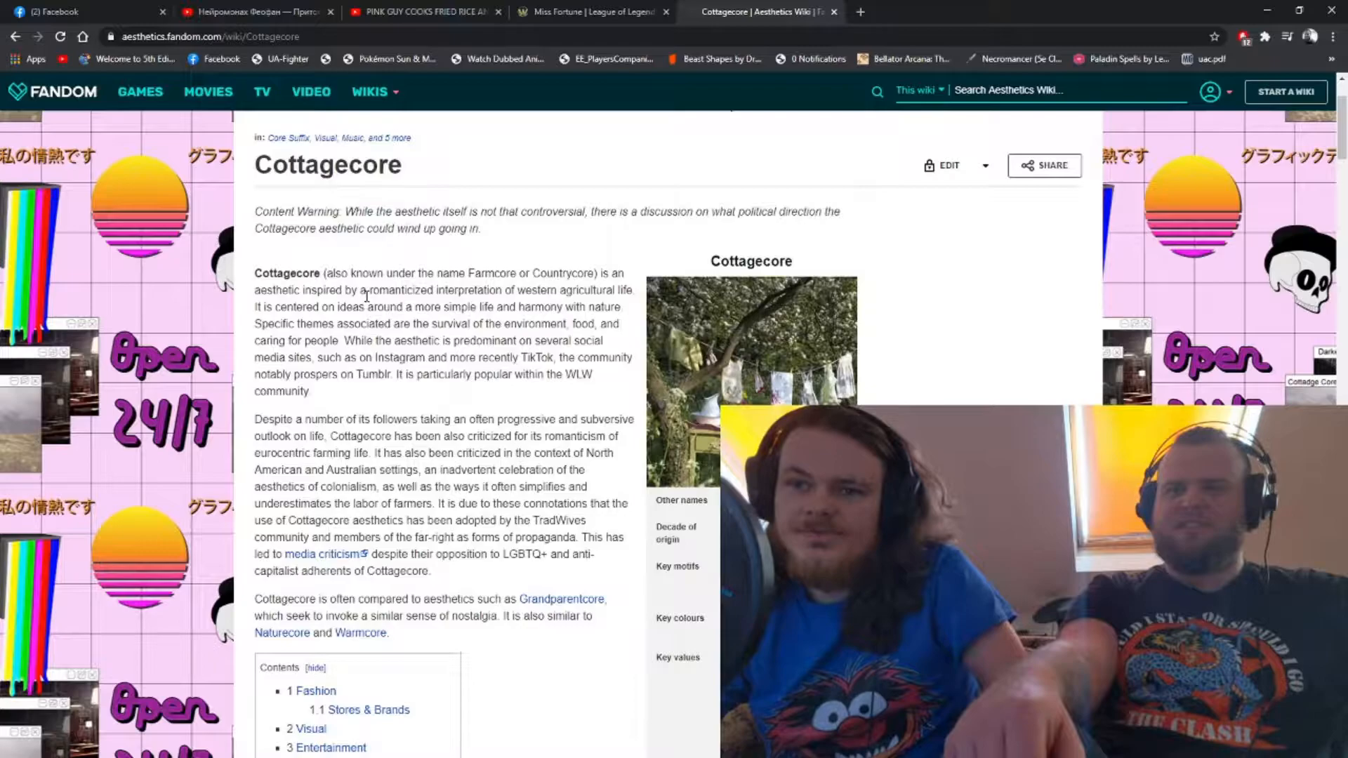
Read down the Cottagecore article, then switch to the Pink Guy fried rice video tab
scroll("down", 3)
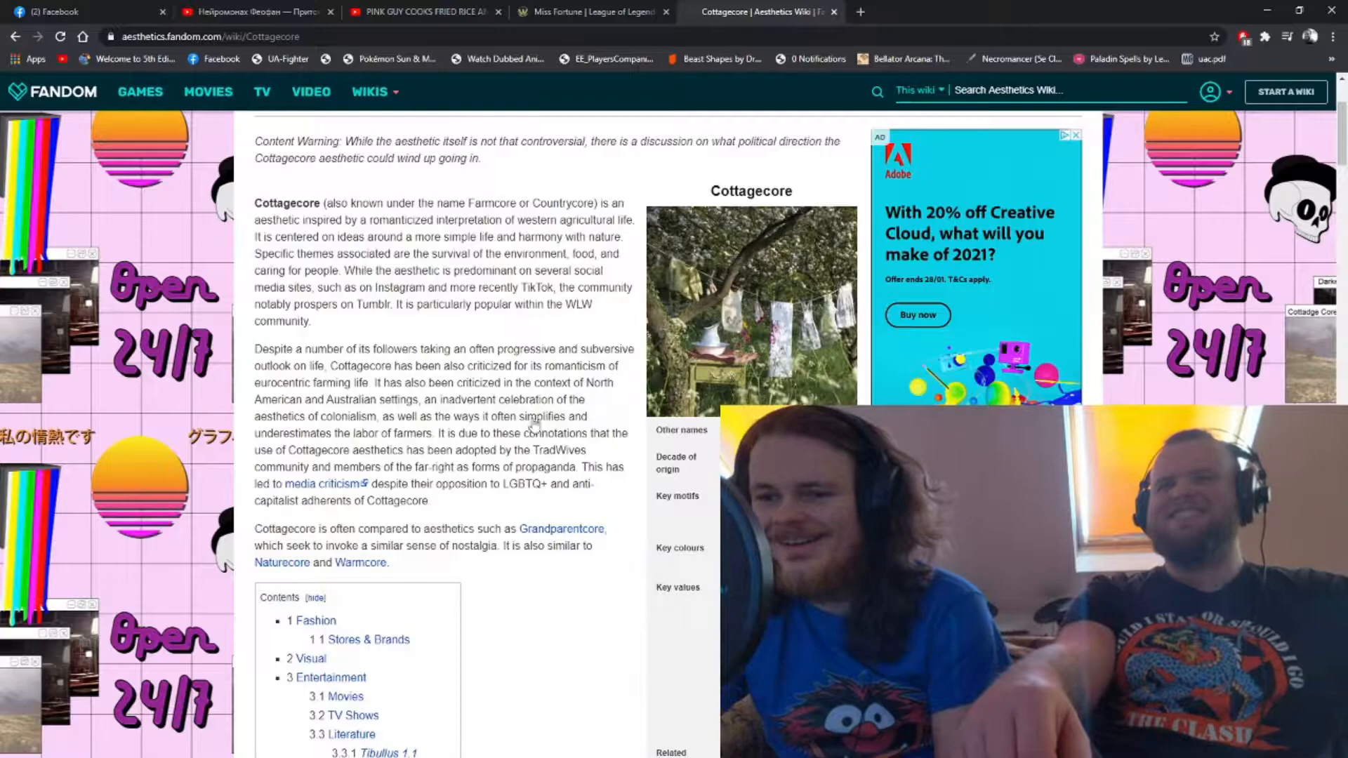
left_click(422, 11)
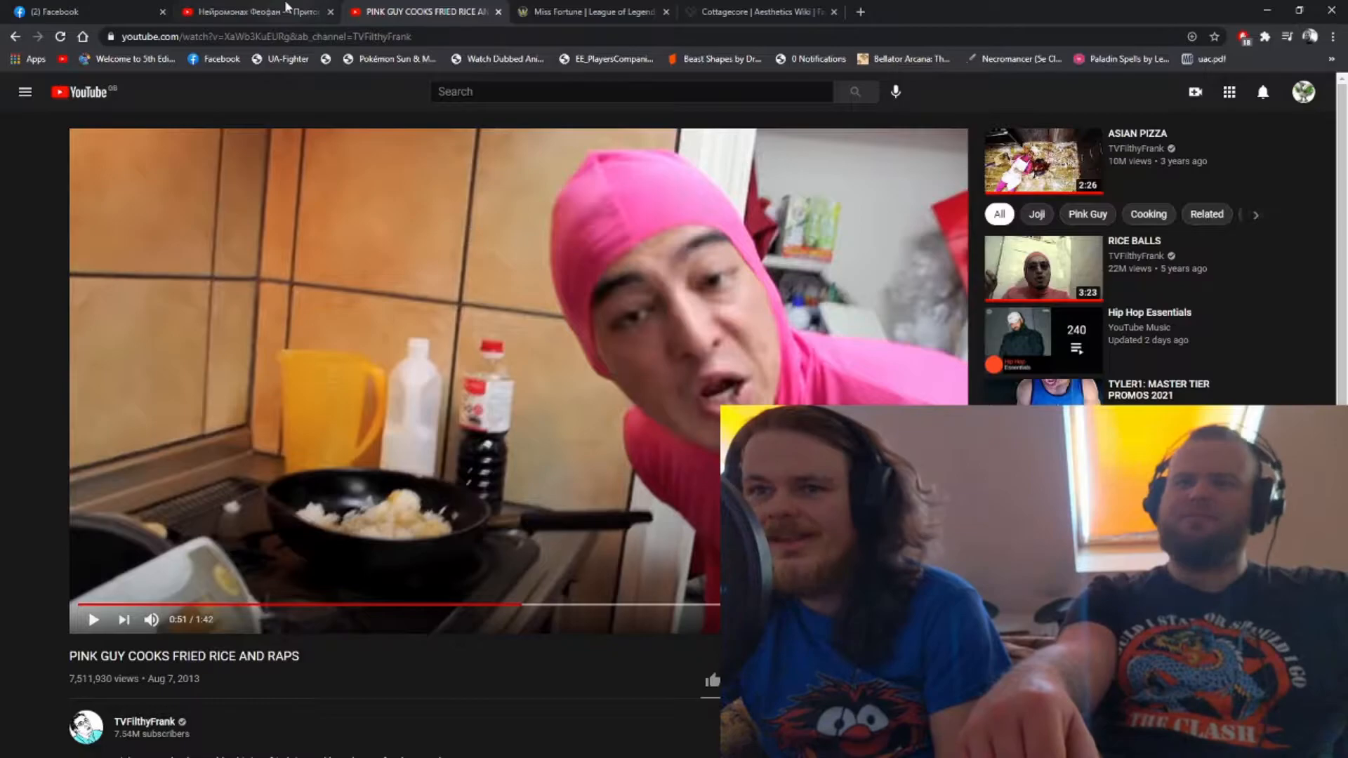
Return to the Neuromonakh Feofan video tab and let it keep playing
left_click(254, 11)
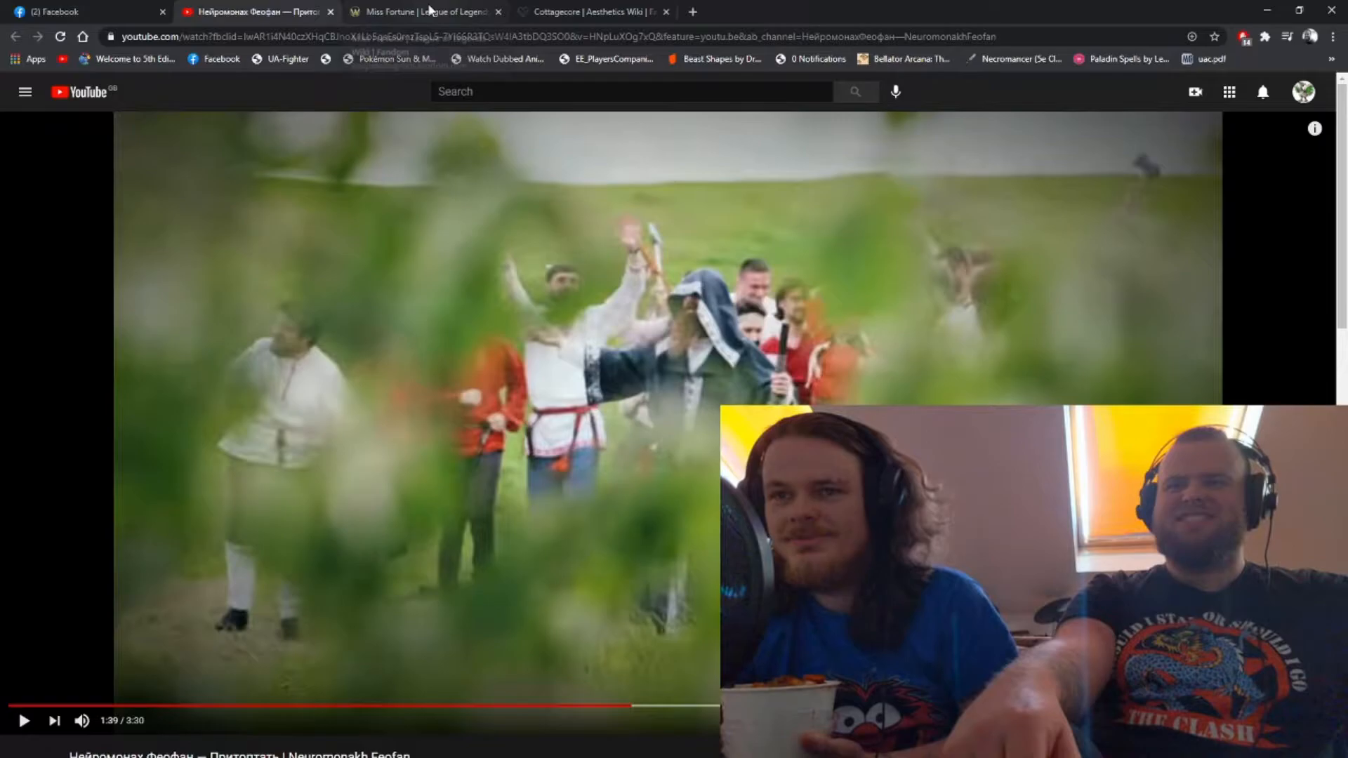
Switch to the Miss Fortune wiki tab and then back to the Feofan video
left_click(421, 11)
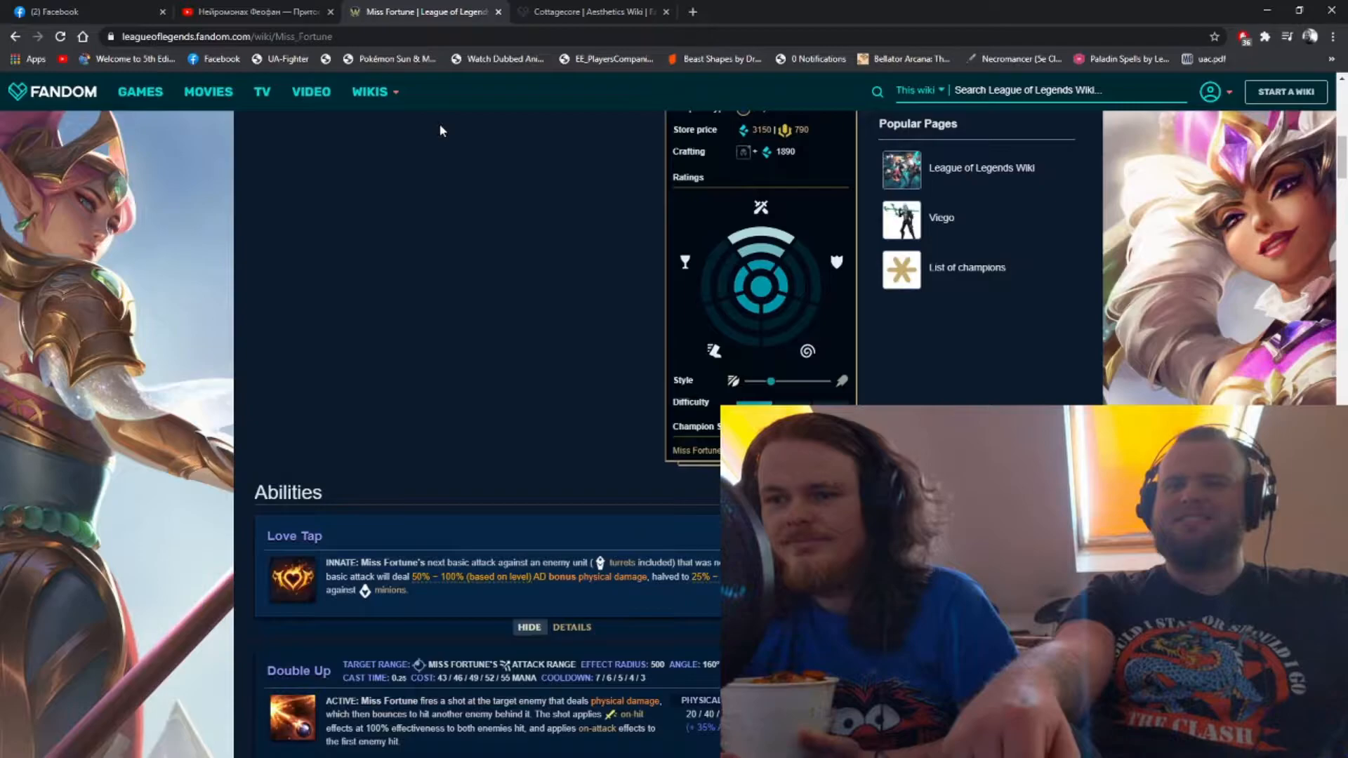
left_click(254, 11)
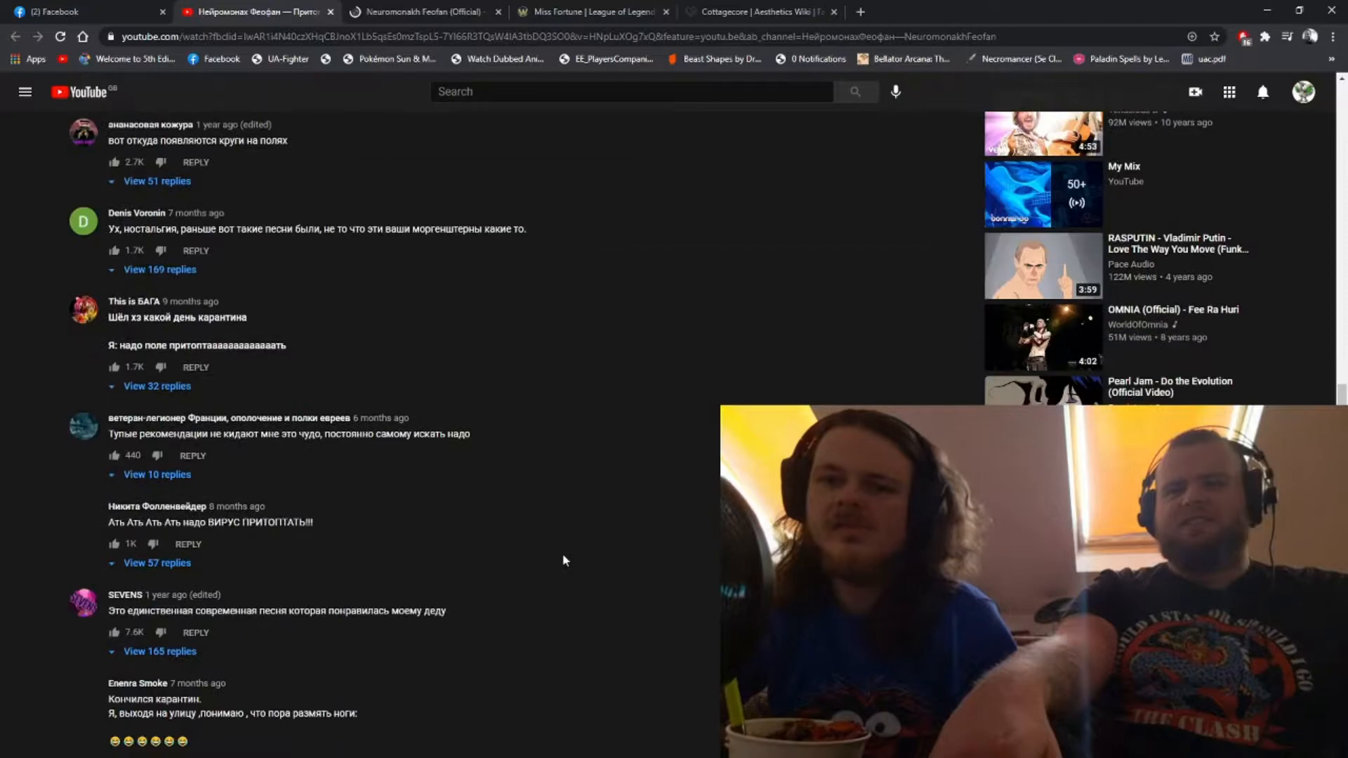
scroll("down", 3)
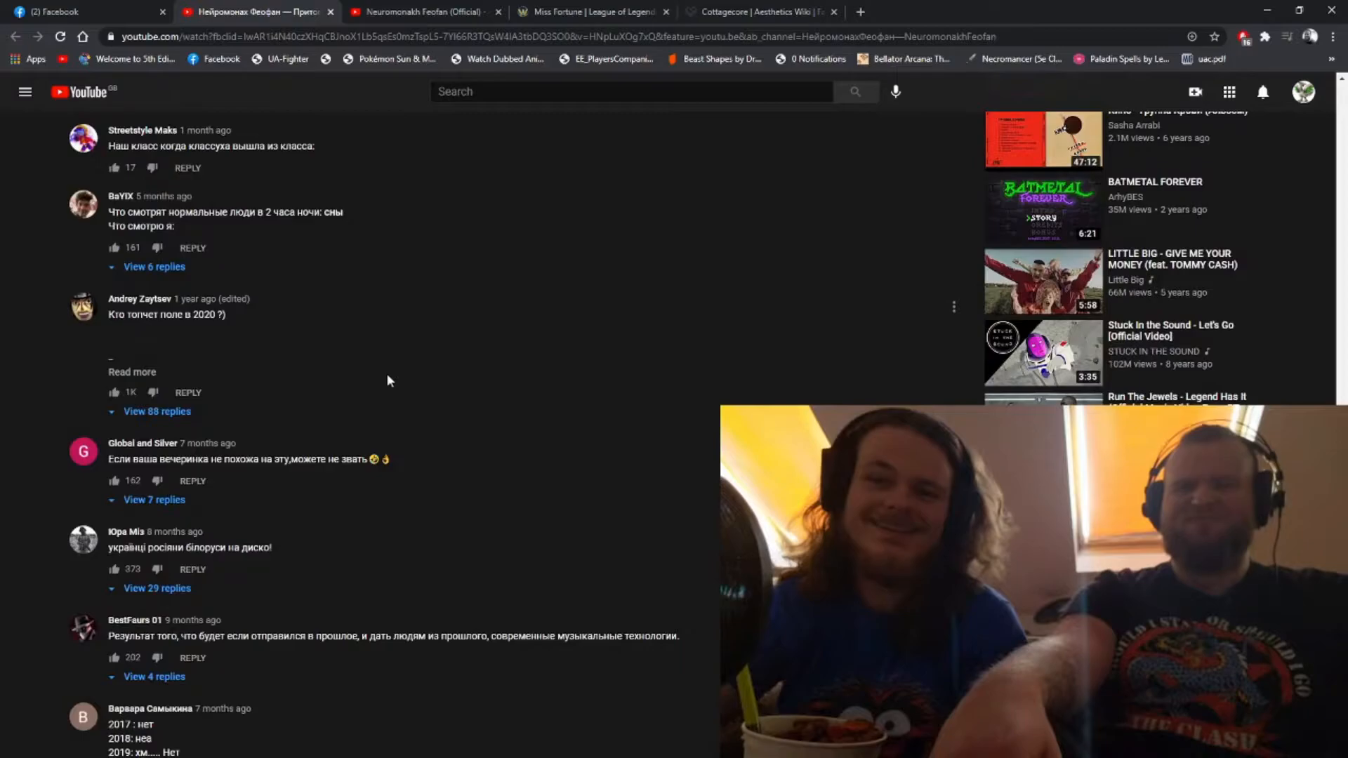
scroll("down", 3)
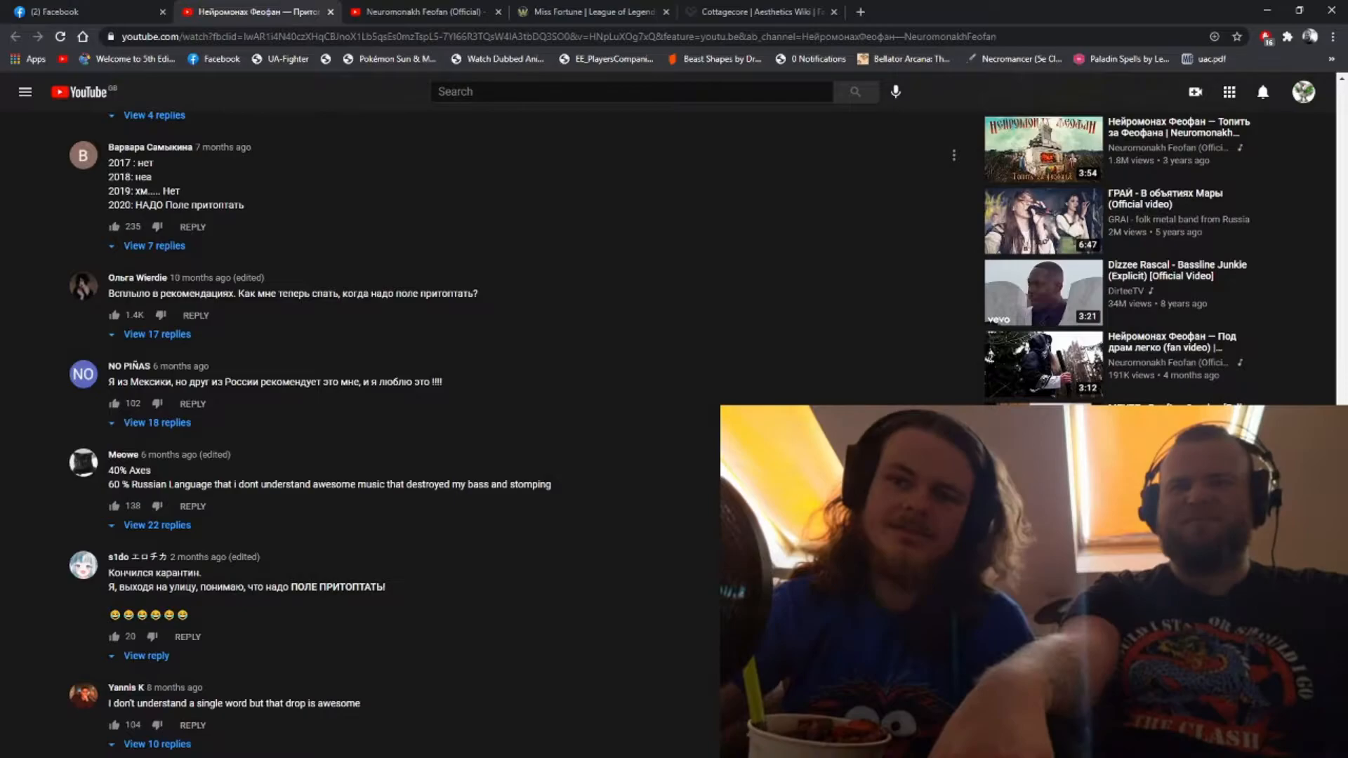
scroll("down", 3)
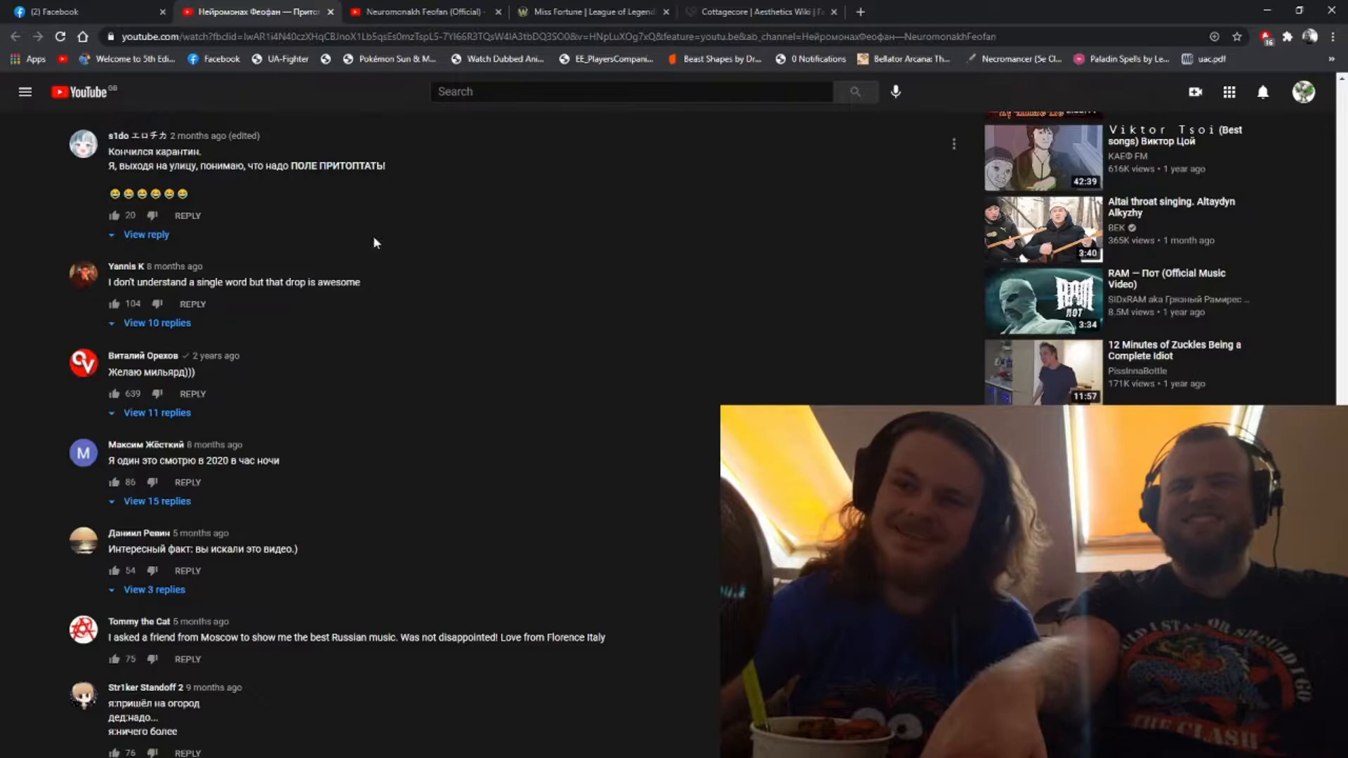
scroll("down", 3)
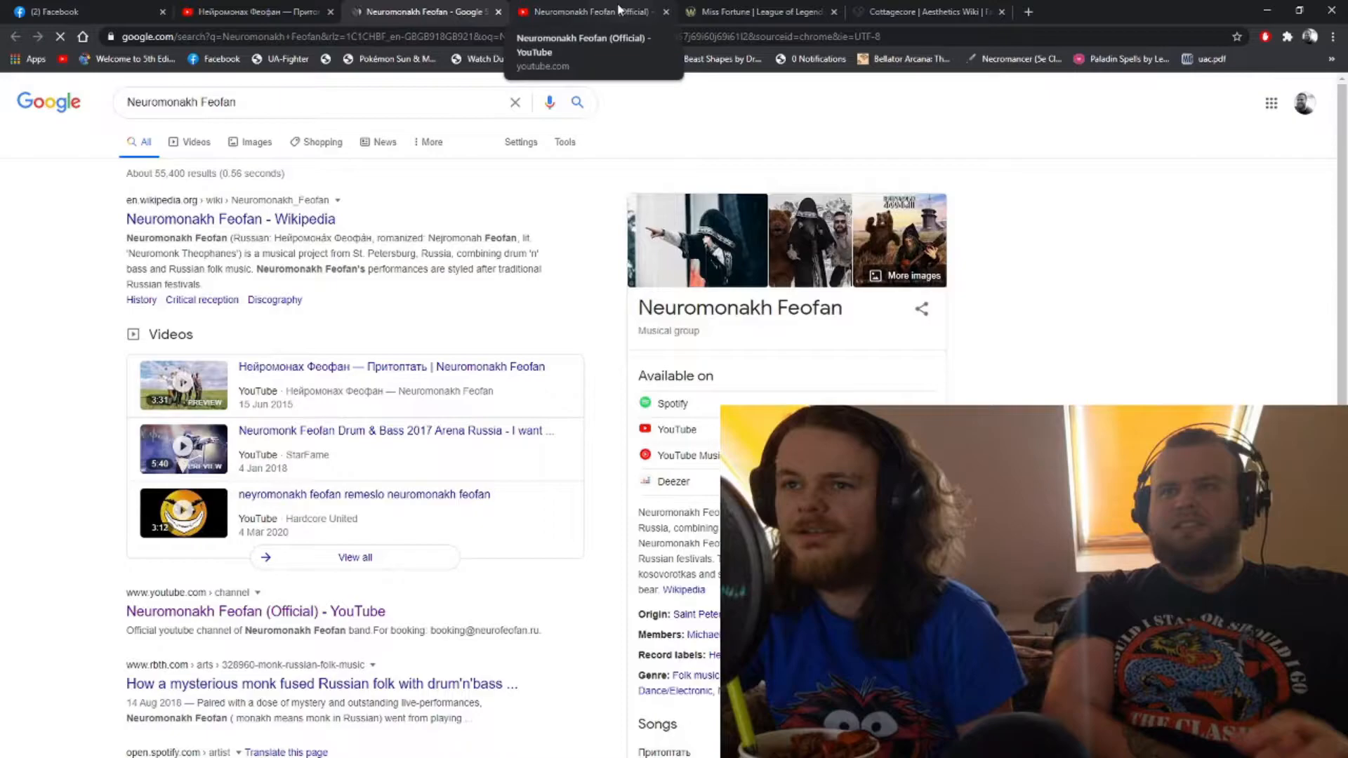
Bring up the Google search results for Neuromonakh Feofan
left_click(229, 219)
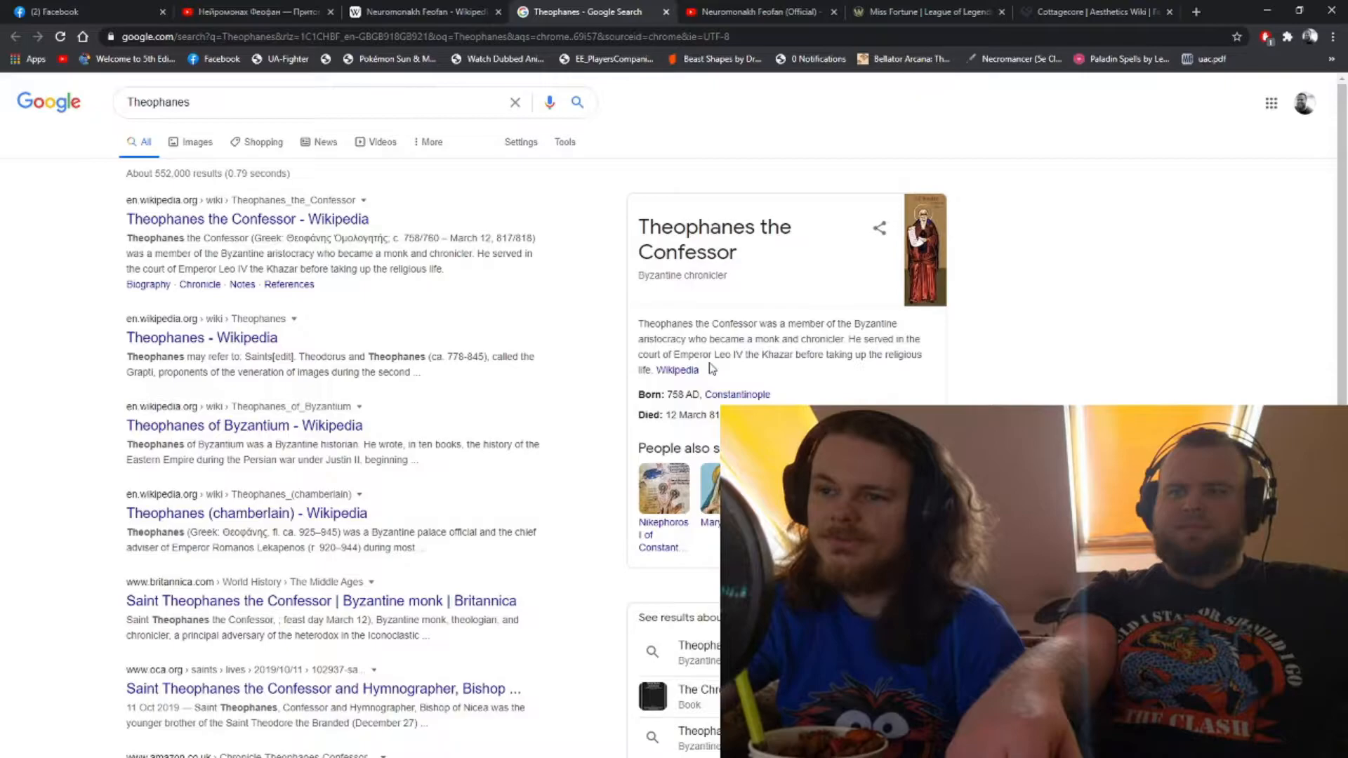
Switch to a new tab for a Google search on Theophanes
left_click(413, 12)
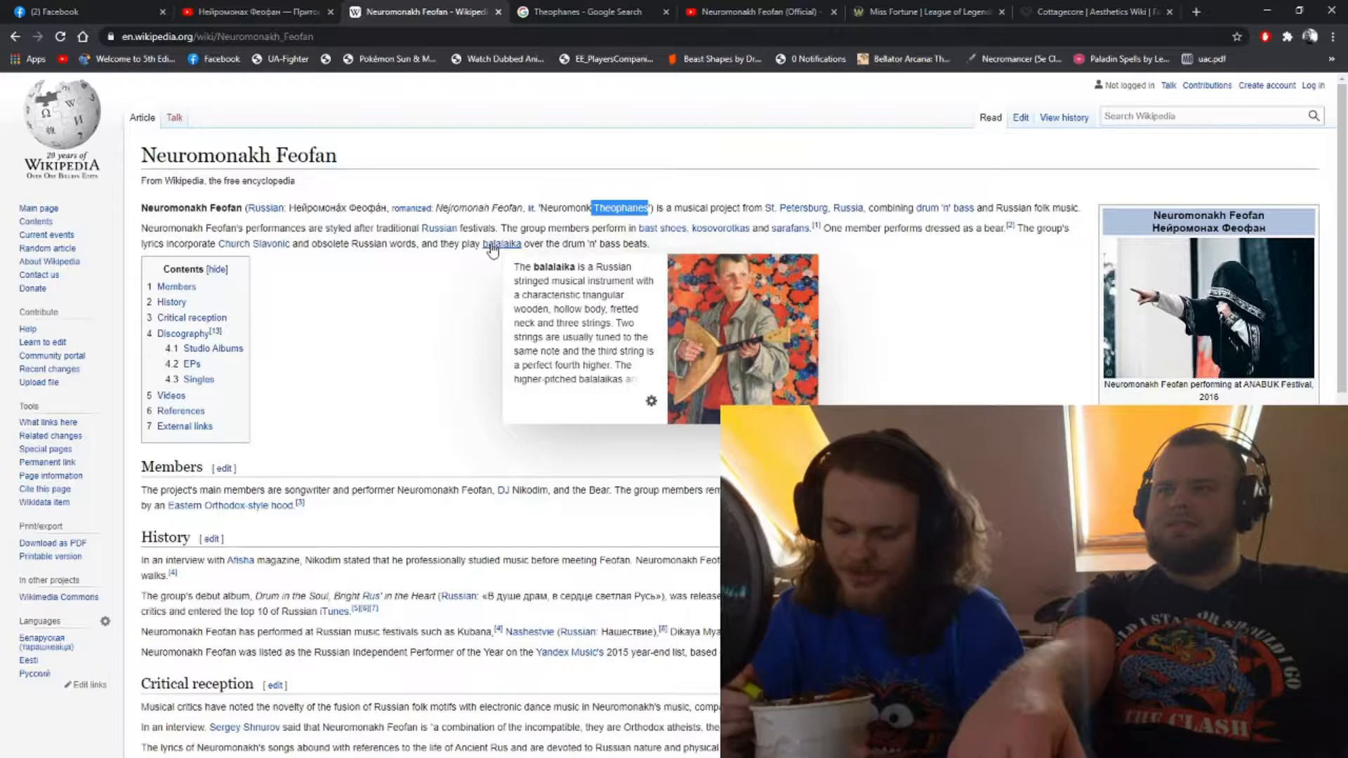
mouse_move(630, 261)
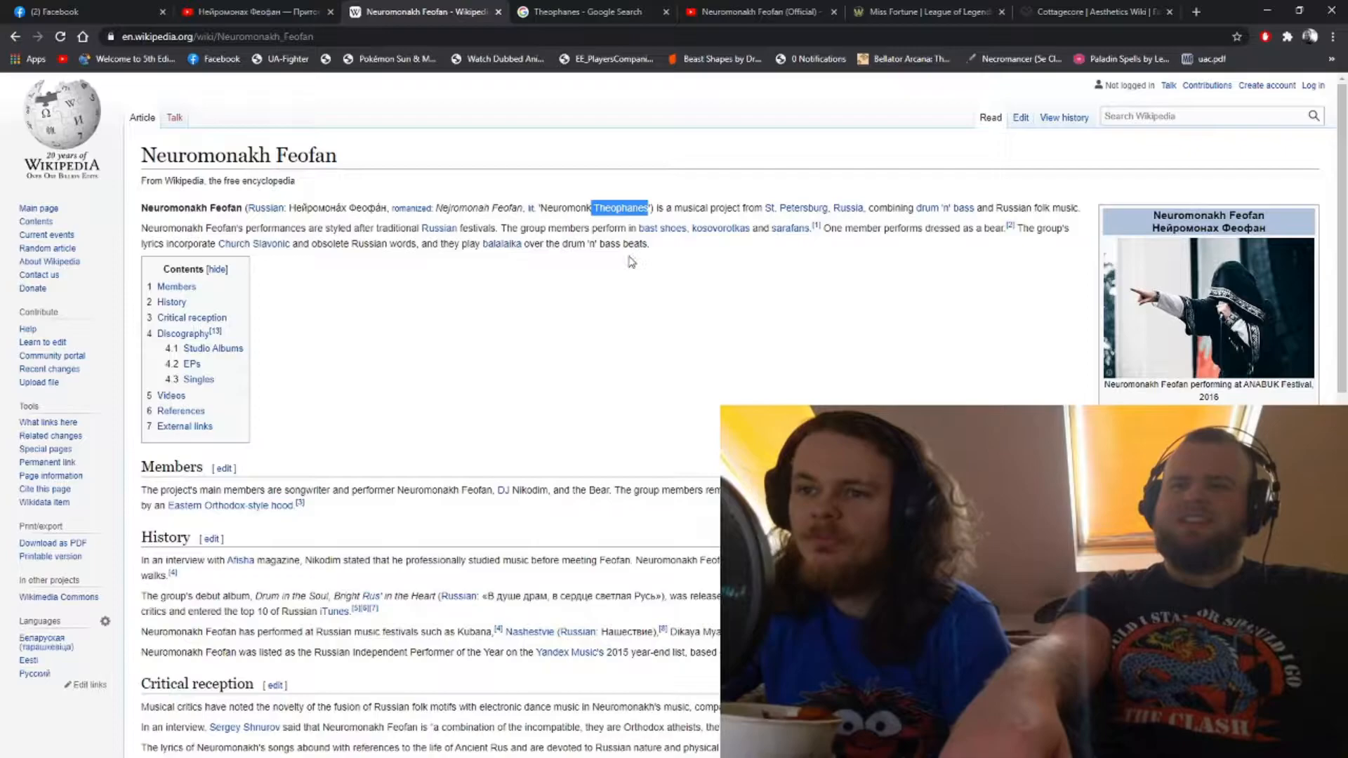
mouse_move(798, 236)
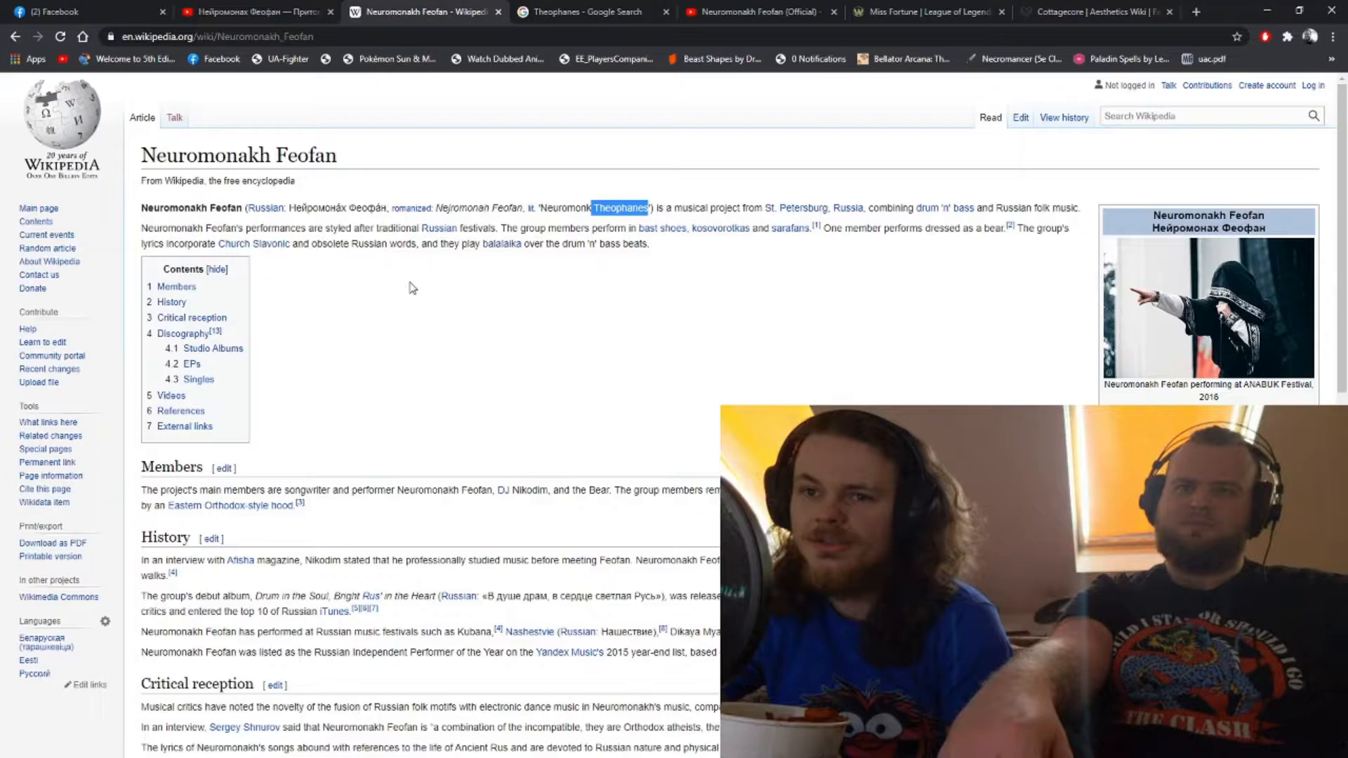
mouse_move(770, 266)
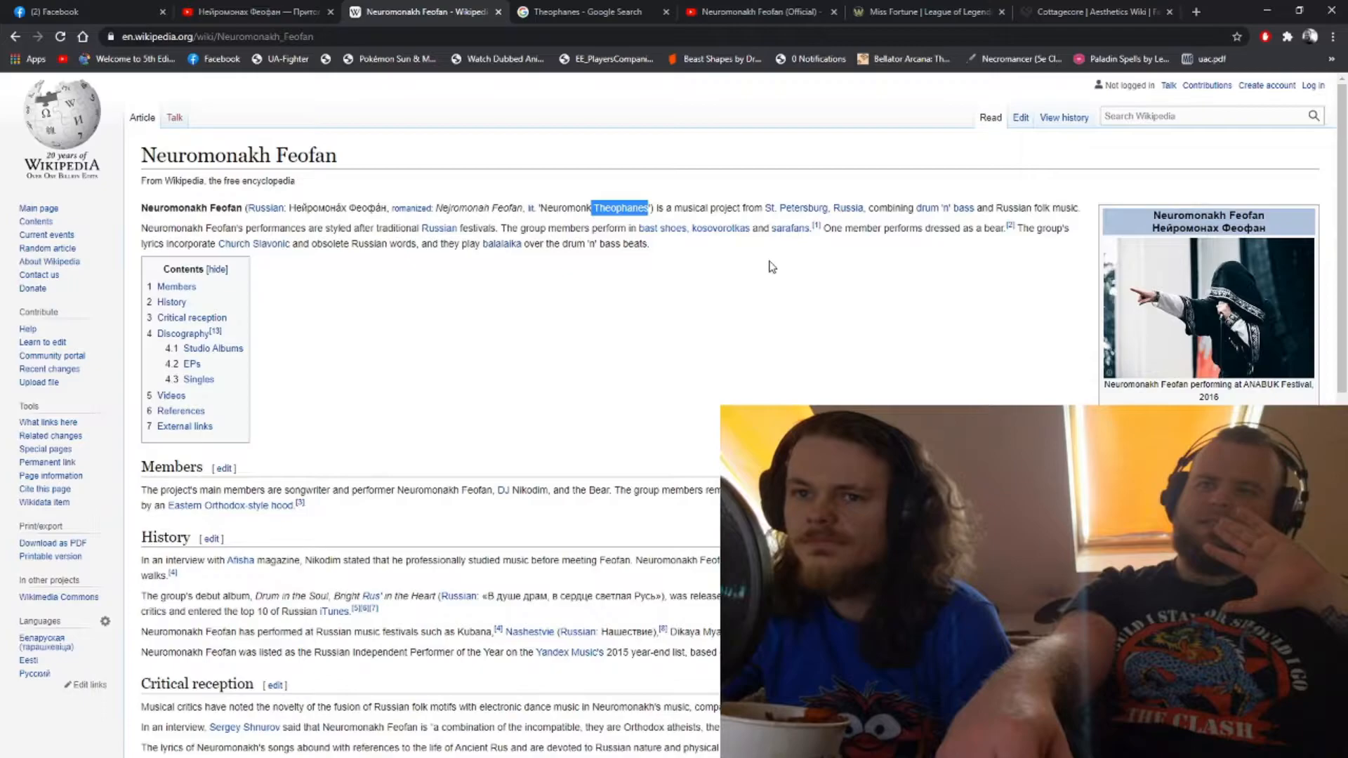
Read the Neuromonakh Feofan Wikipedia article's introduction down to the Members section
scroll("down", 3)
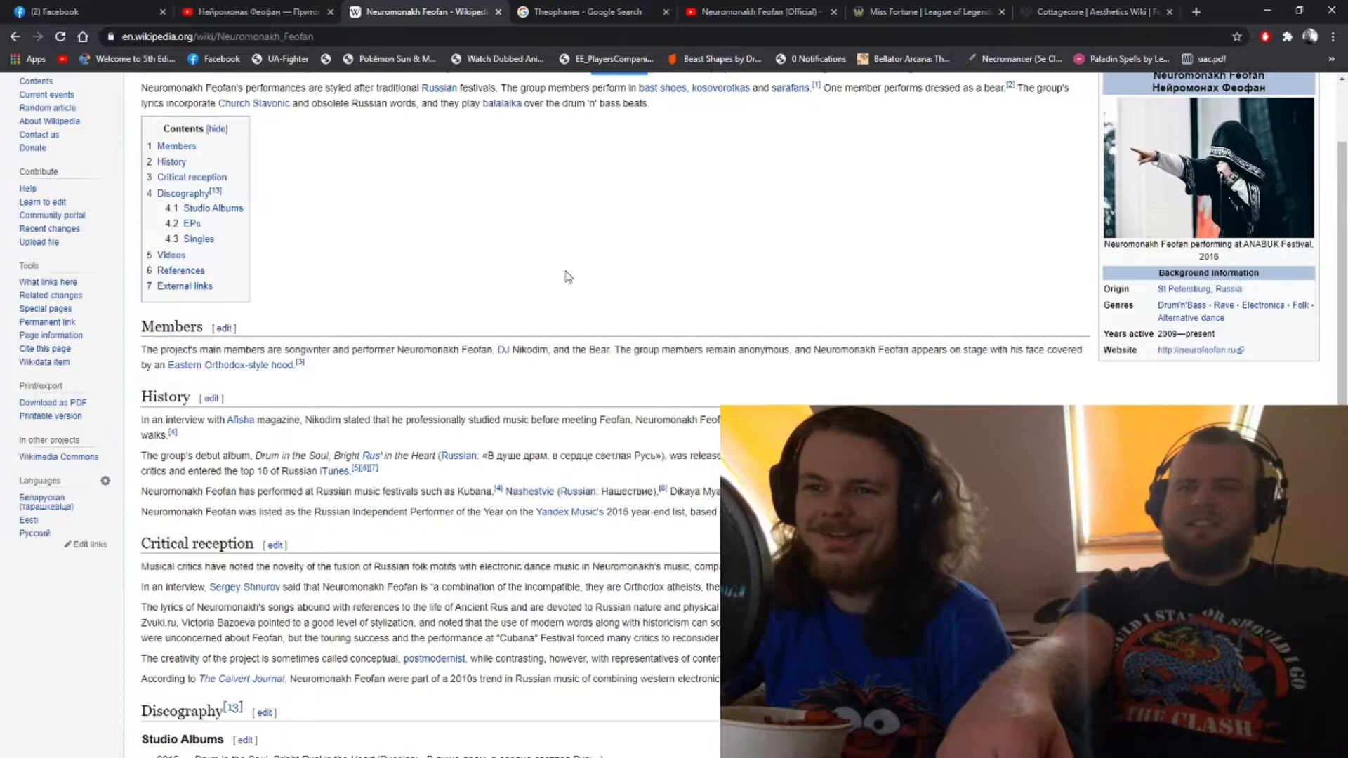
Scroll through the discography — studio albums, EPs, singles, videos table — to References
scroll("down", 3)
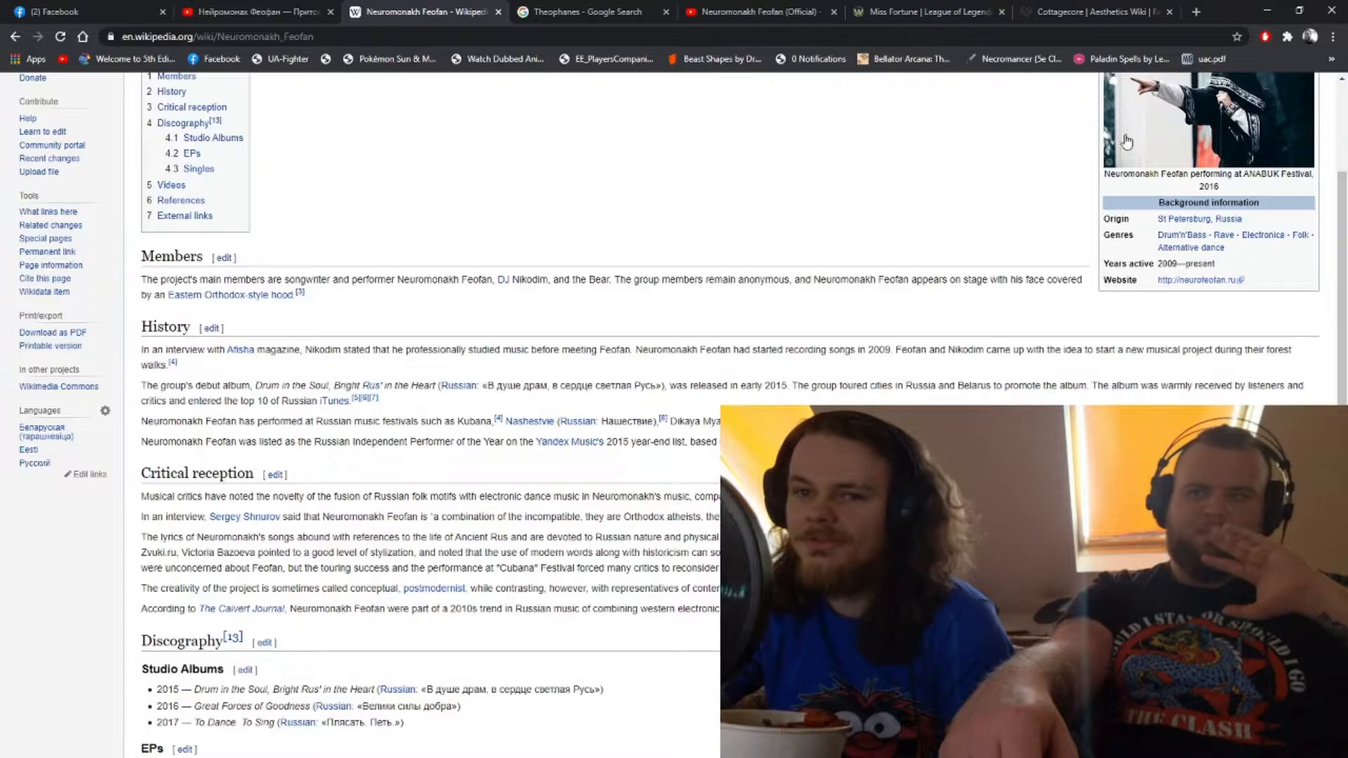
scroll("down", 3)
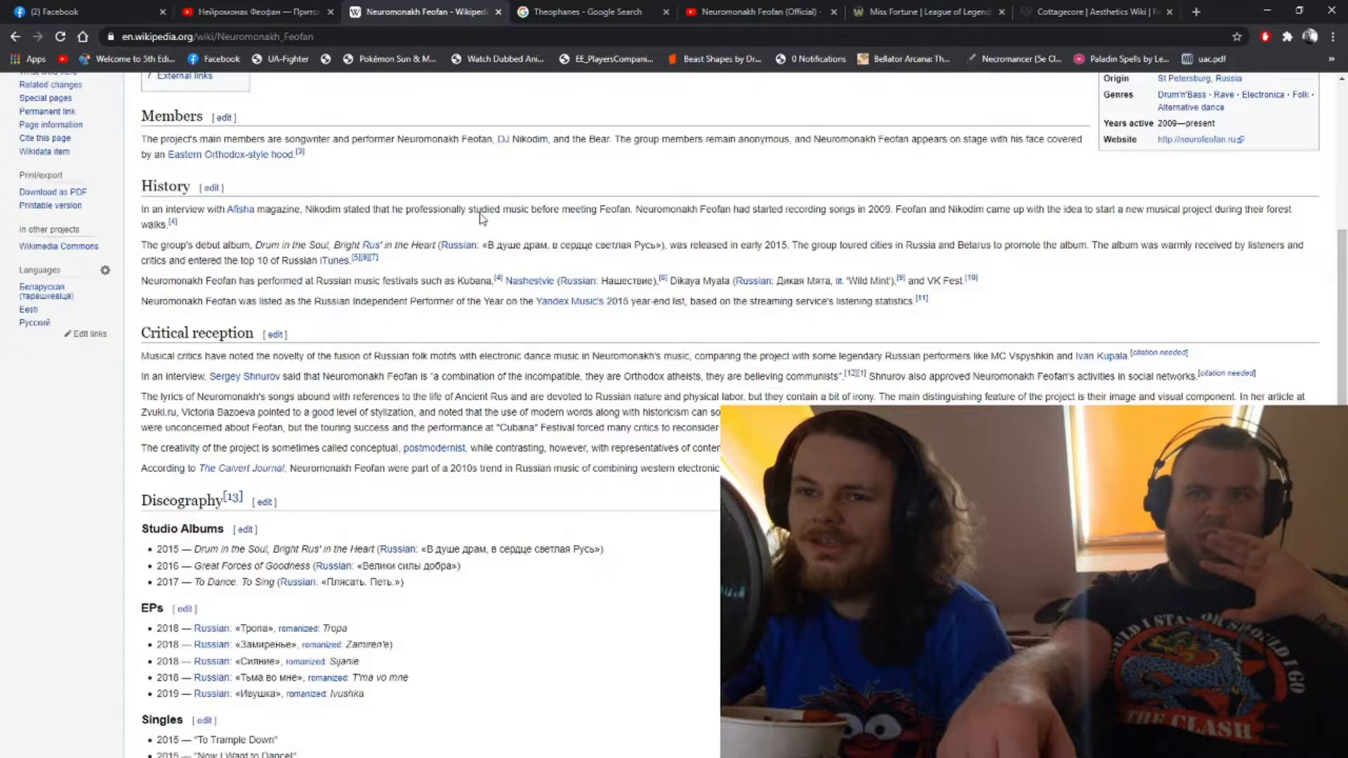
scroll("down", 3)
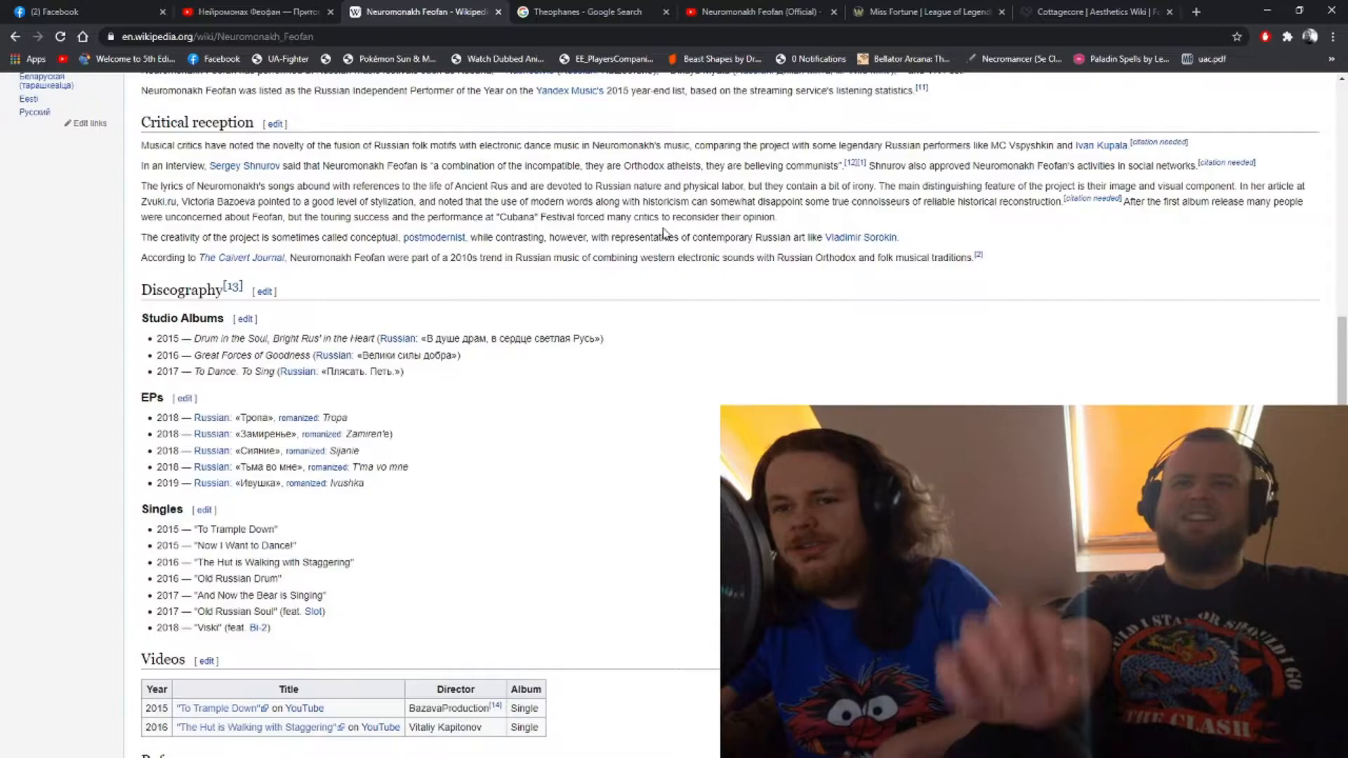
scroll("down", 3)
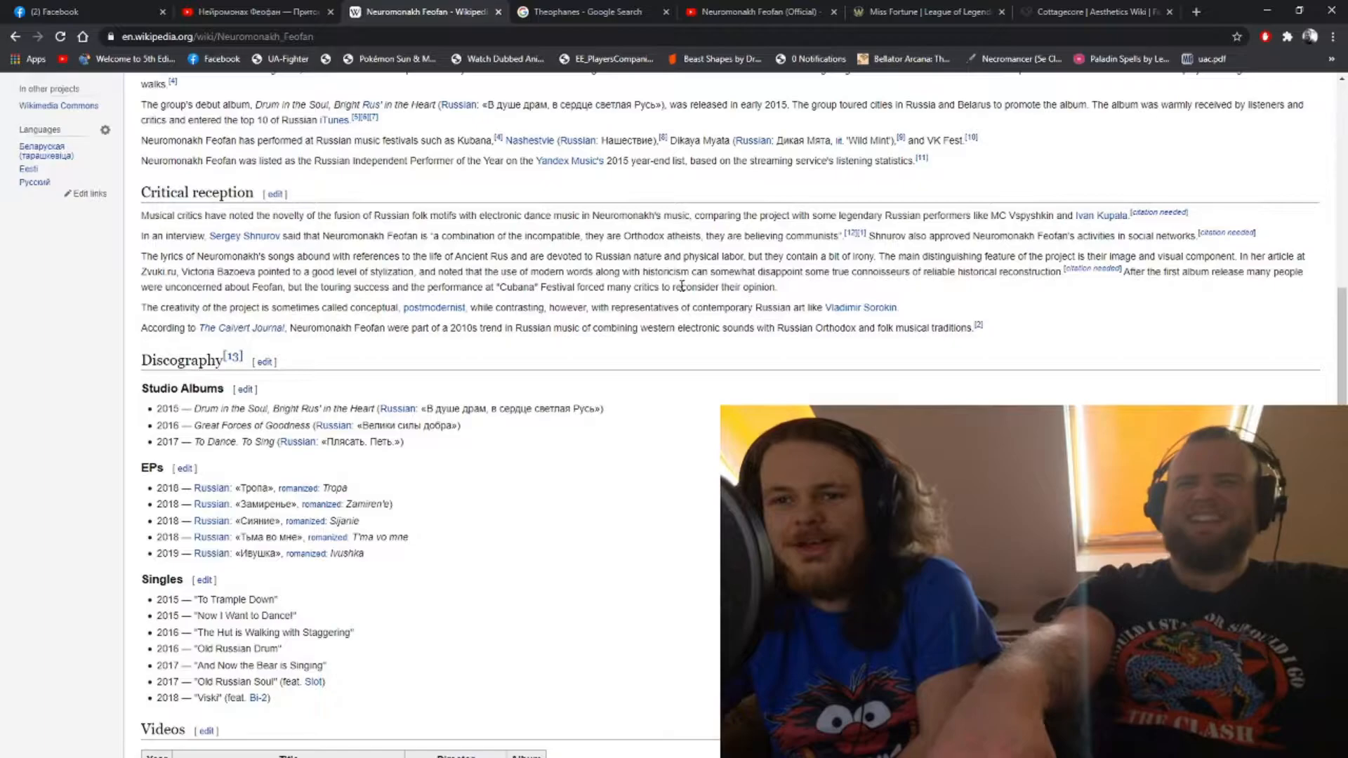
scroll("down", 3)
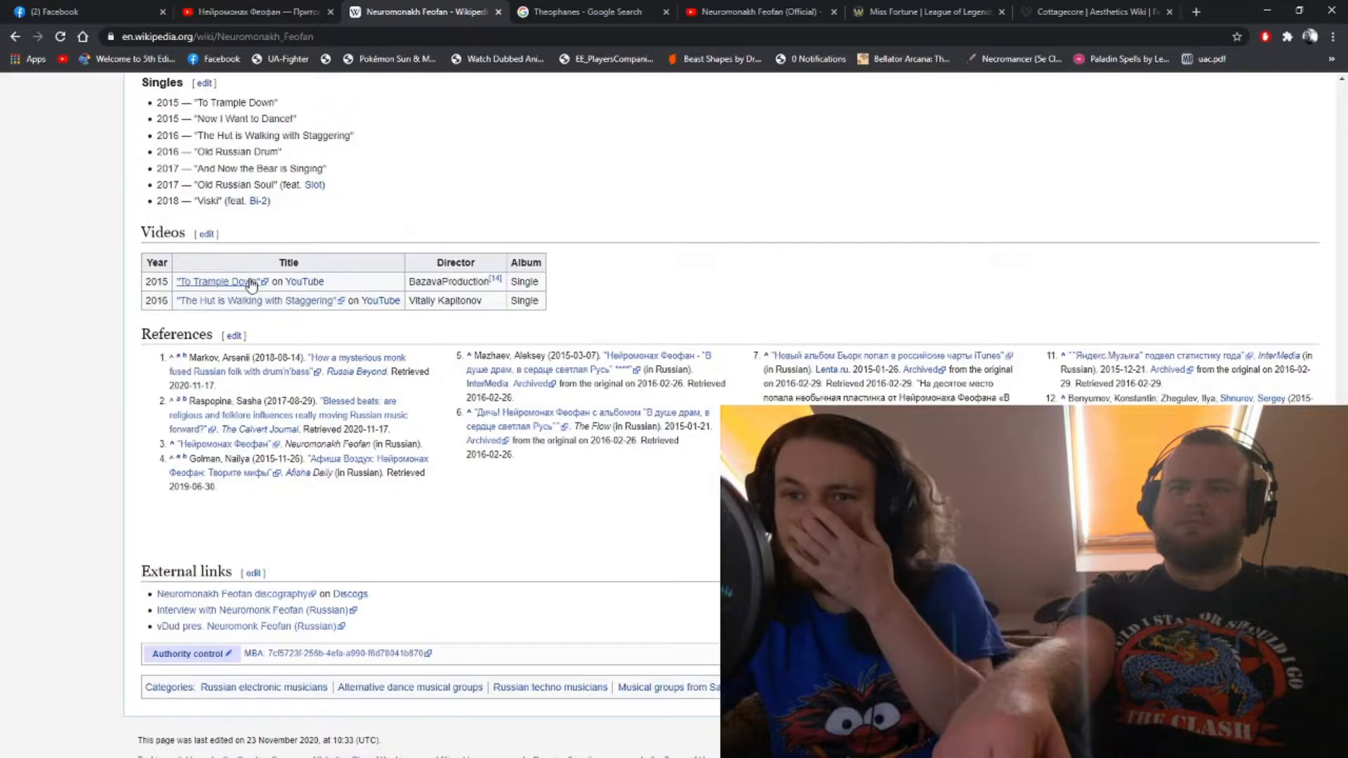
Glance at the To Trample Down video, then return to the Feofan Wikipedia article
scroll("up", 3)
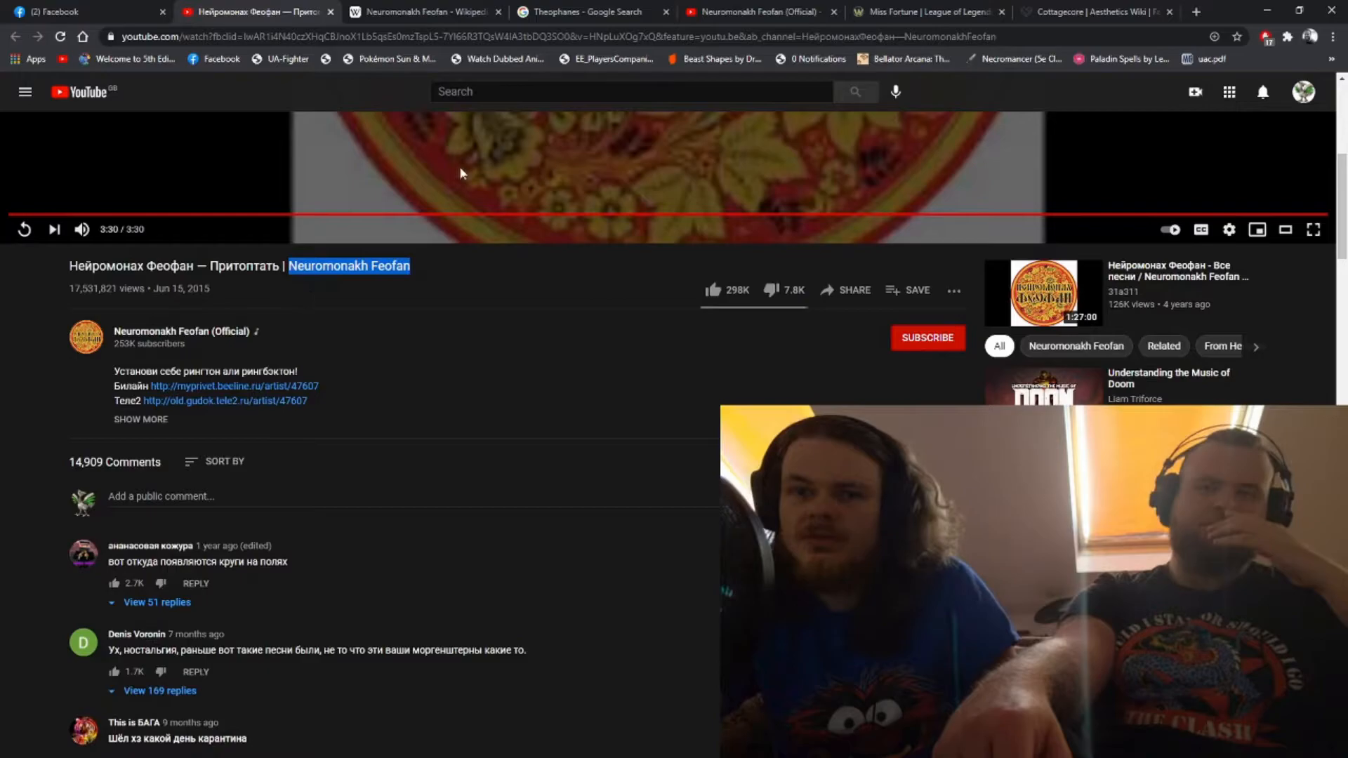
left_click(421, 13)
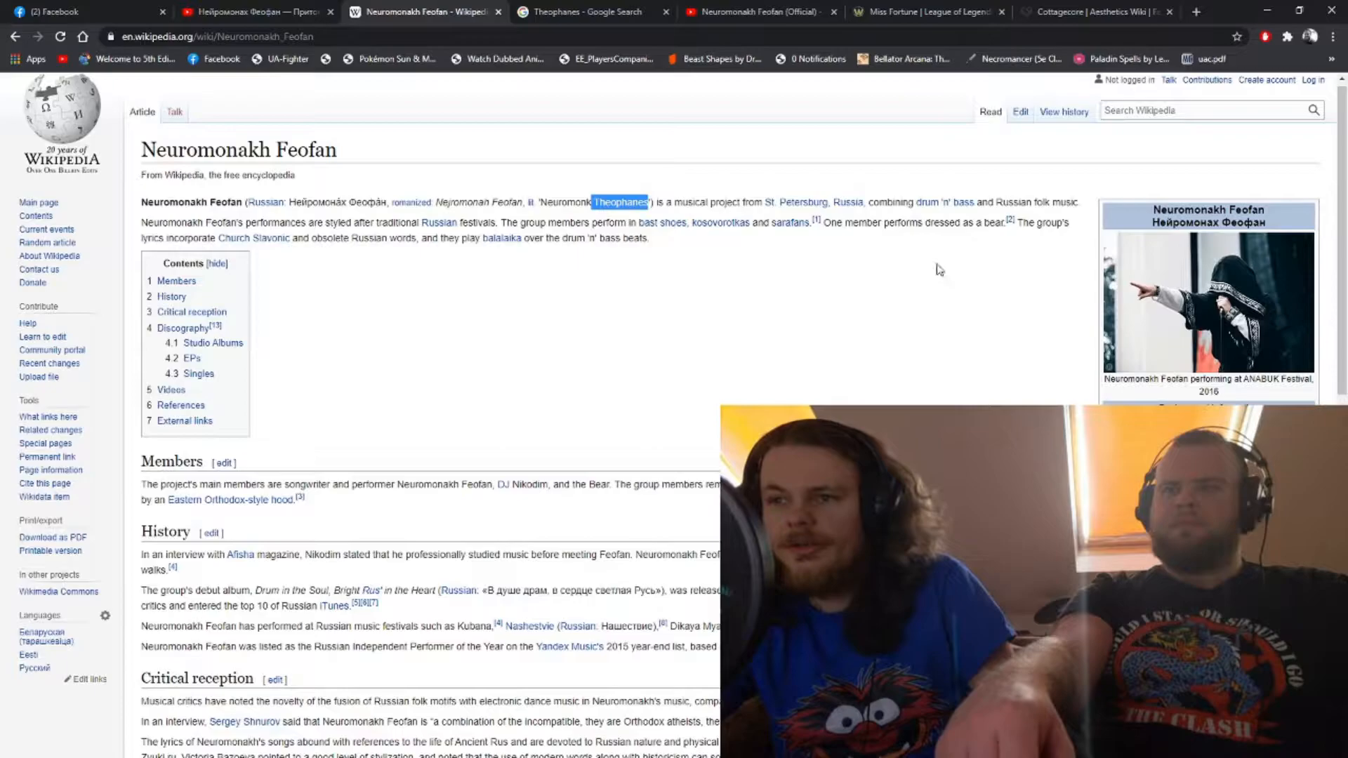
Leave the Wikipedia article and switch to the band's official YouTube channel
scroll("down", 3)
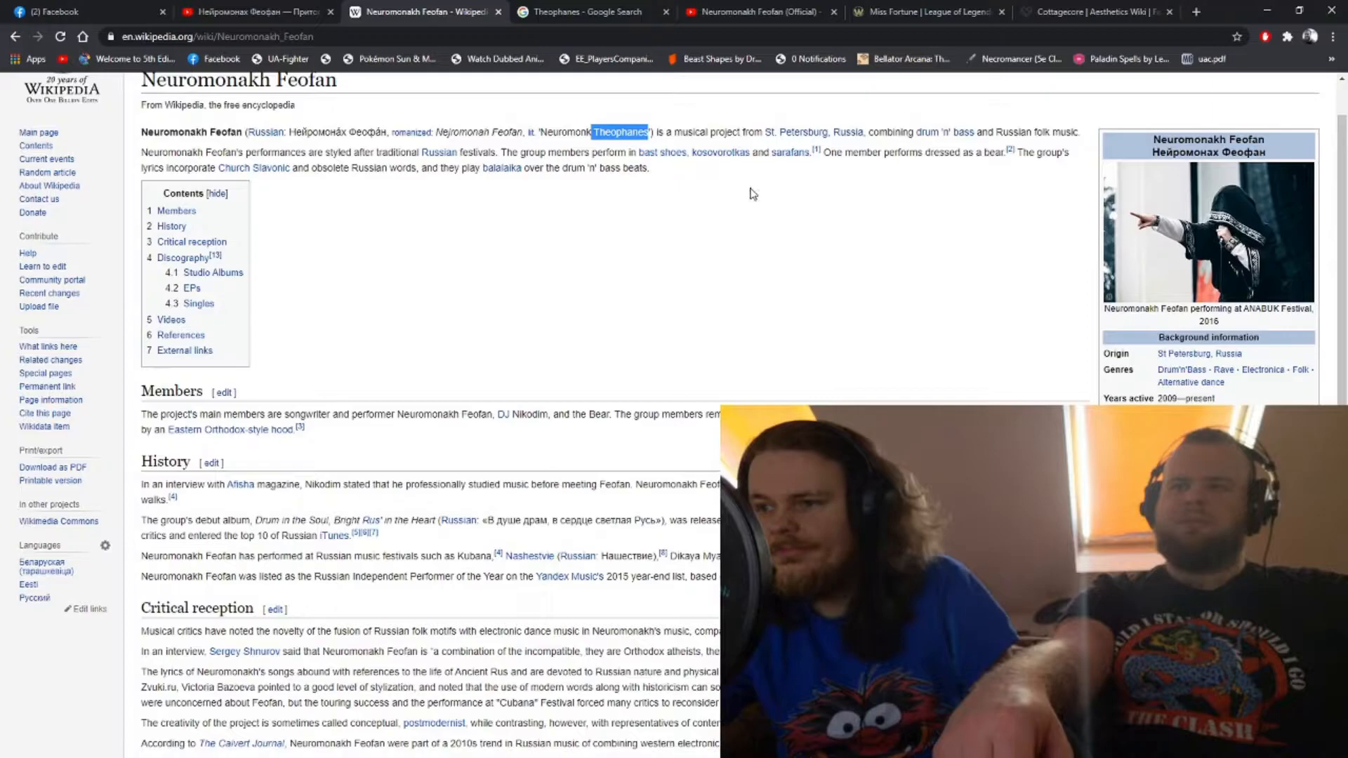
left_click(757, 11)
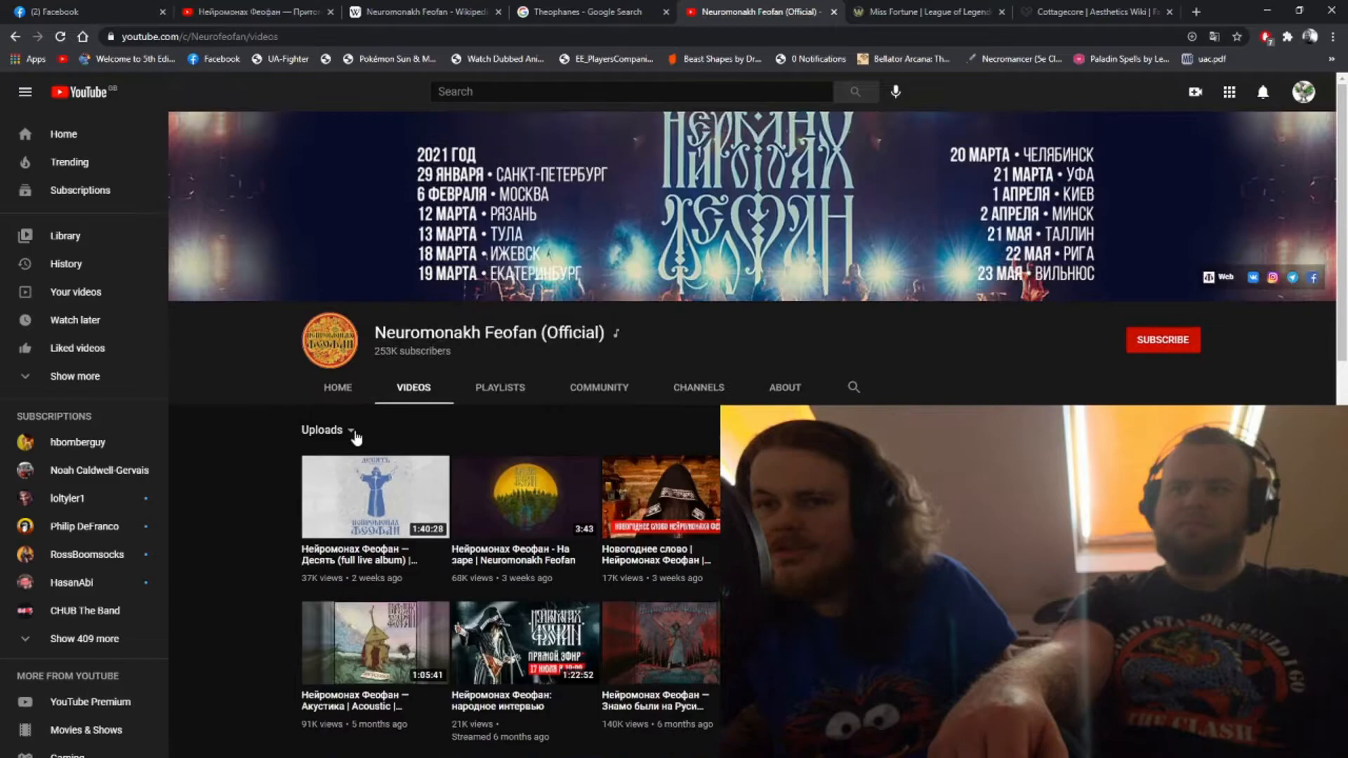
Show the channel's full Videos list and scroll through the uploads
left_click(375, 496)
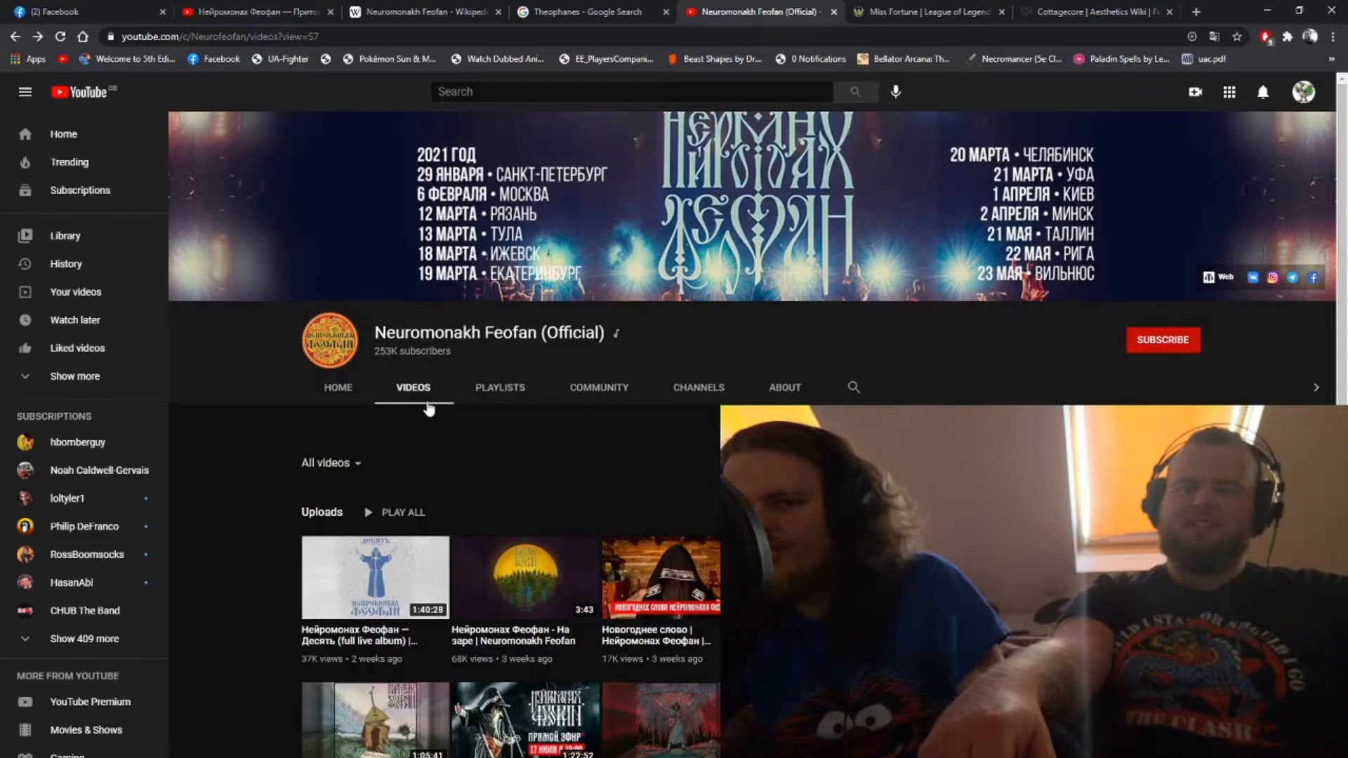
scroll("down", 3)
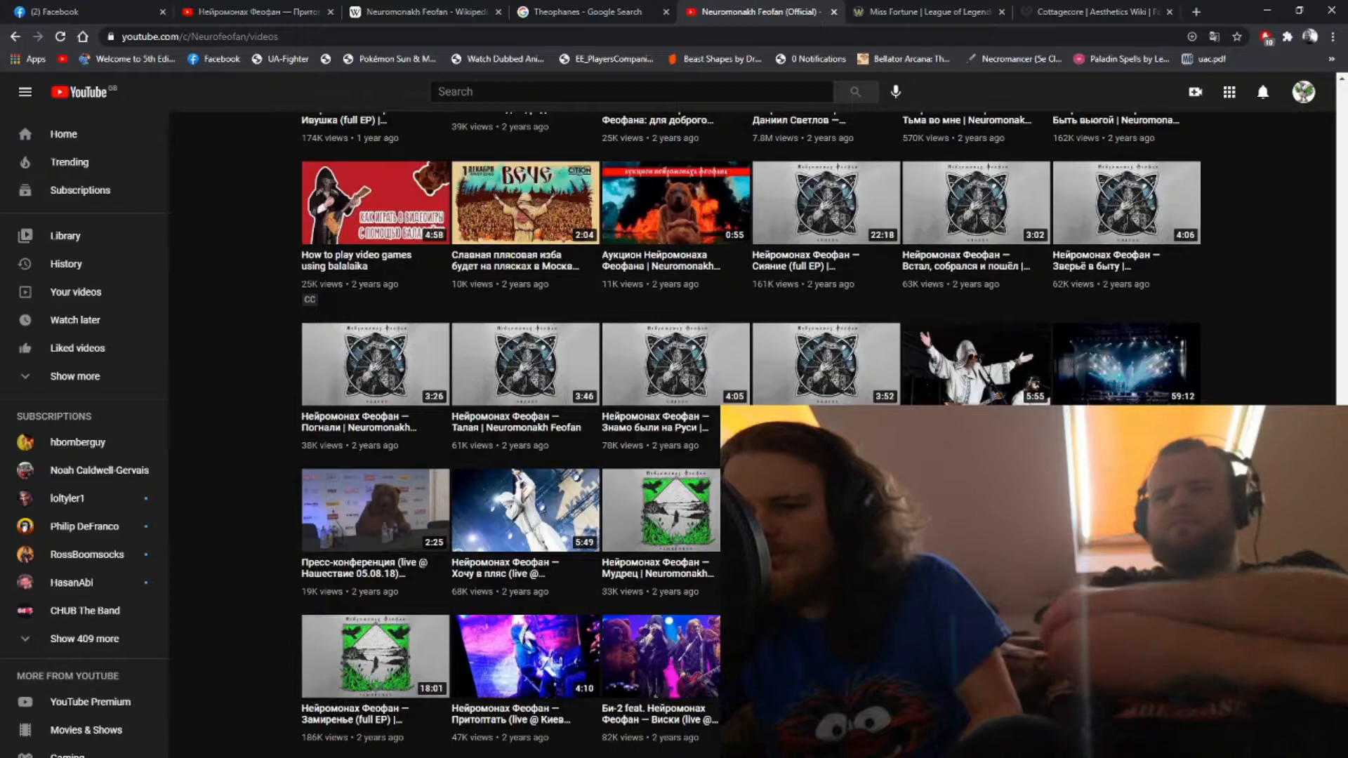
scroll("down", 3)
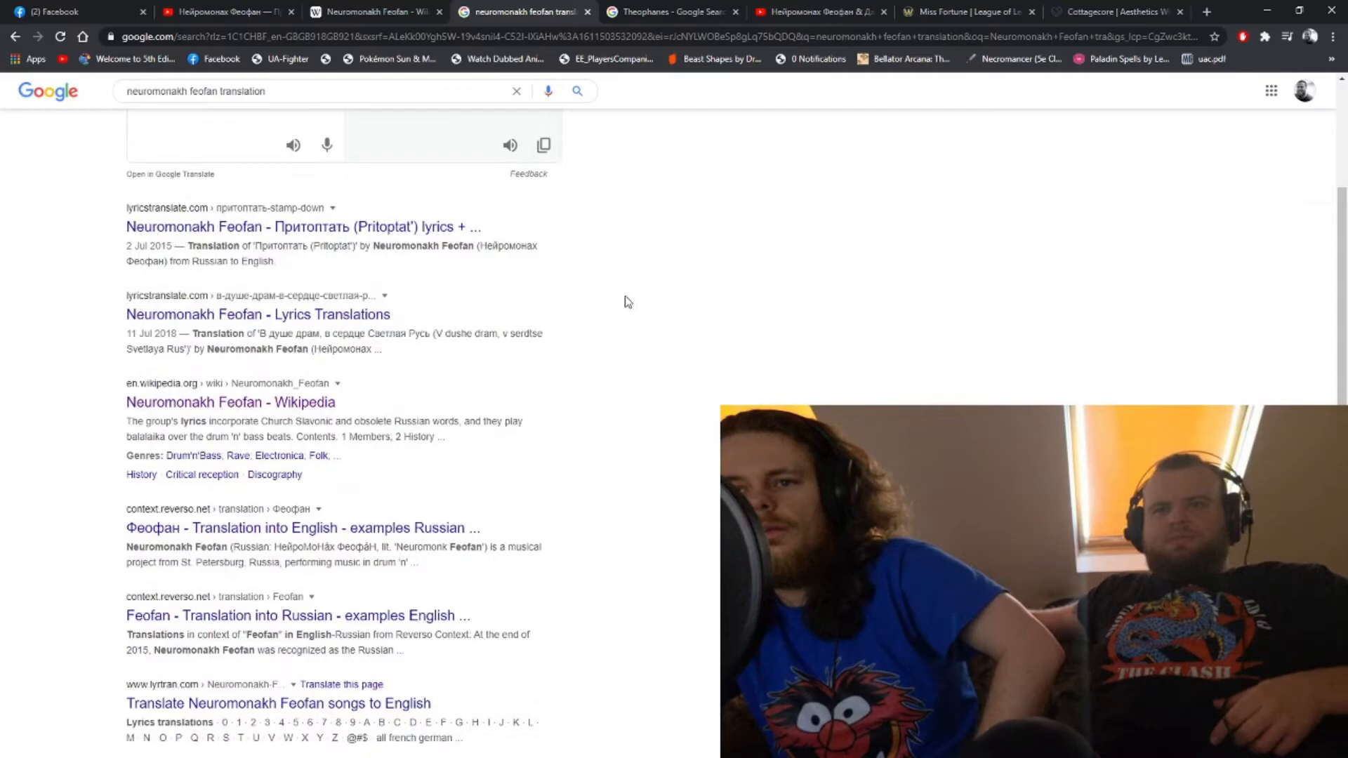
Open the LyricsTranslate English translation of Притоптать (Pritoptat') from the search results
left_click(300, 226)
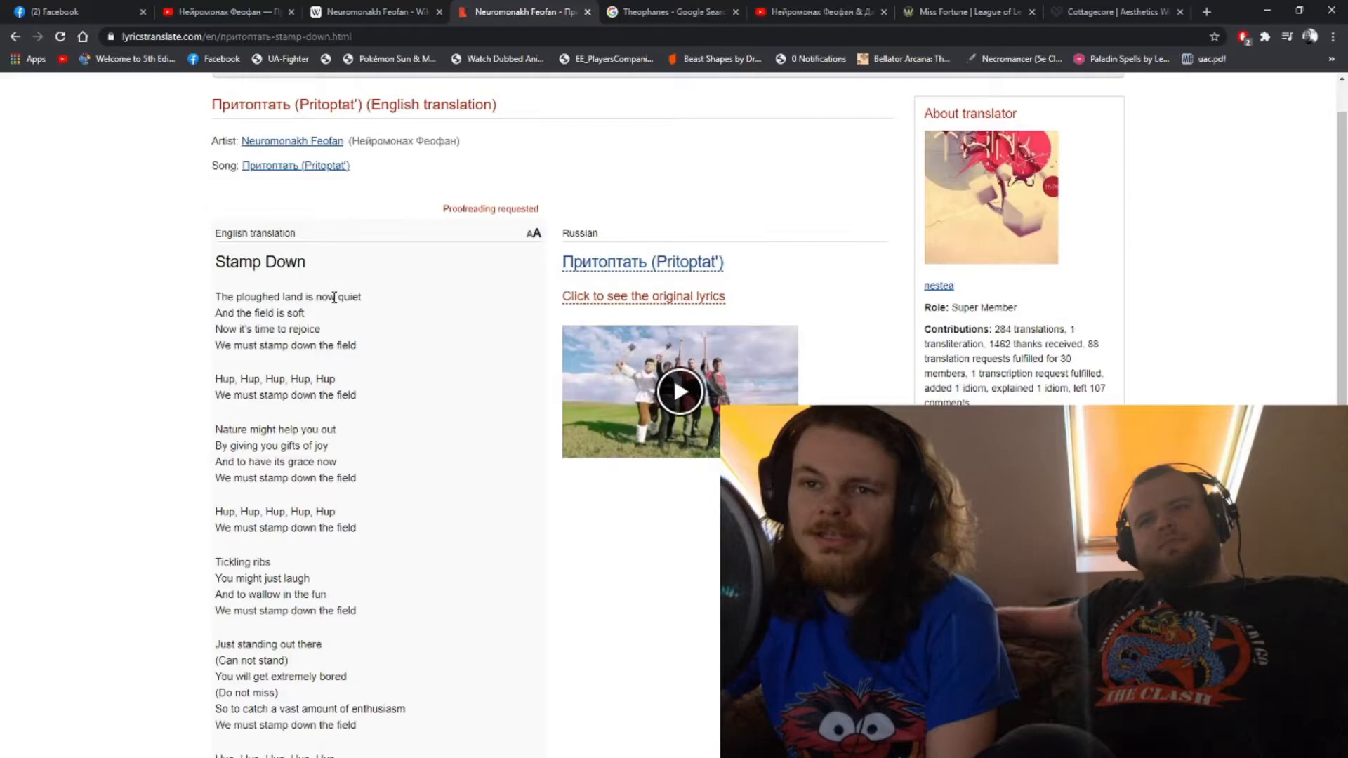
Read the 'Stamp Down' translation down past the translator's comments to the band's Top 3 songs
scroll("down", 3)
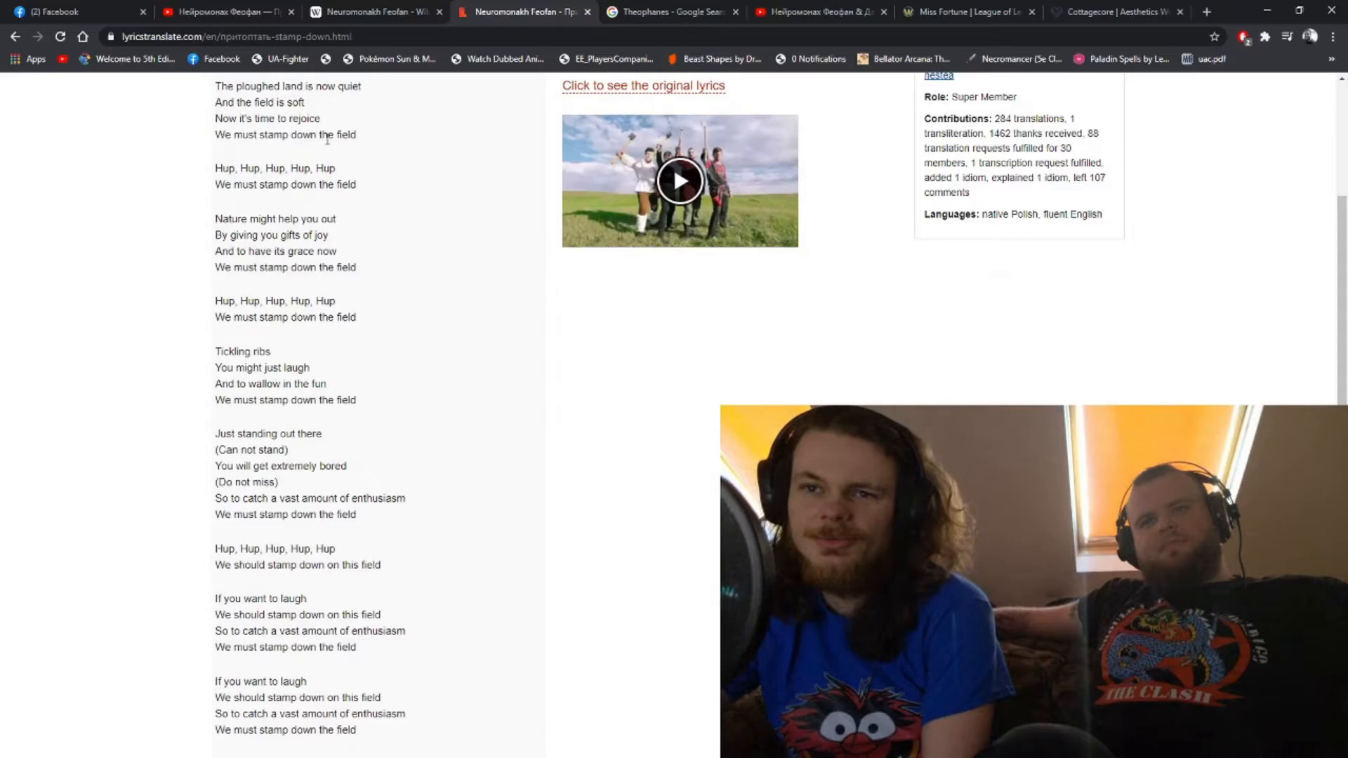
scroll("down", 3)
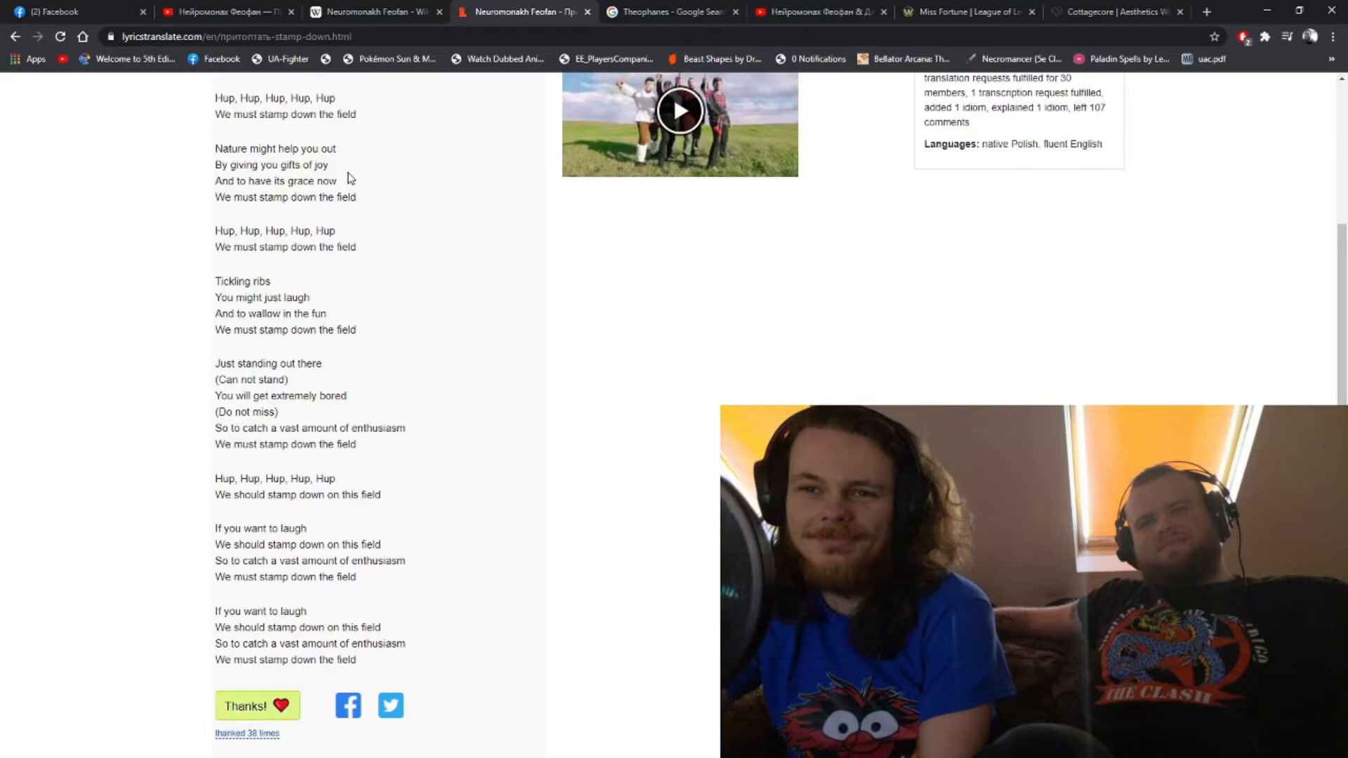
scroll("down", 3)
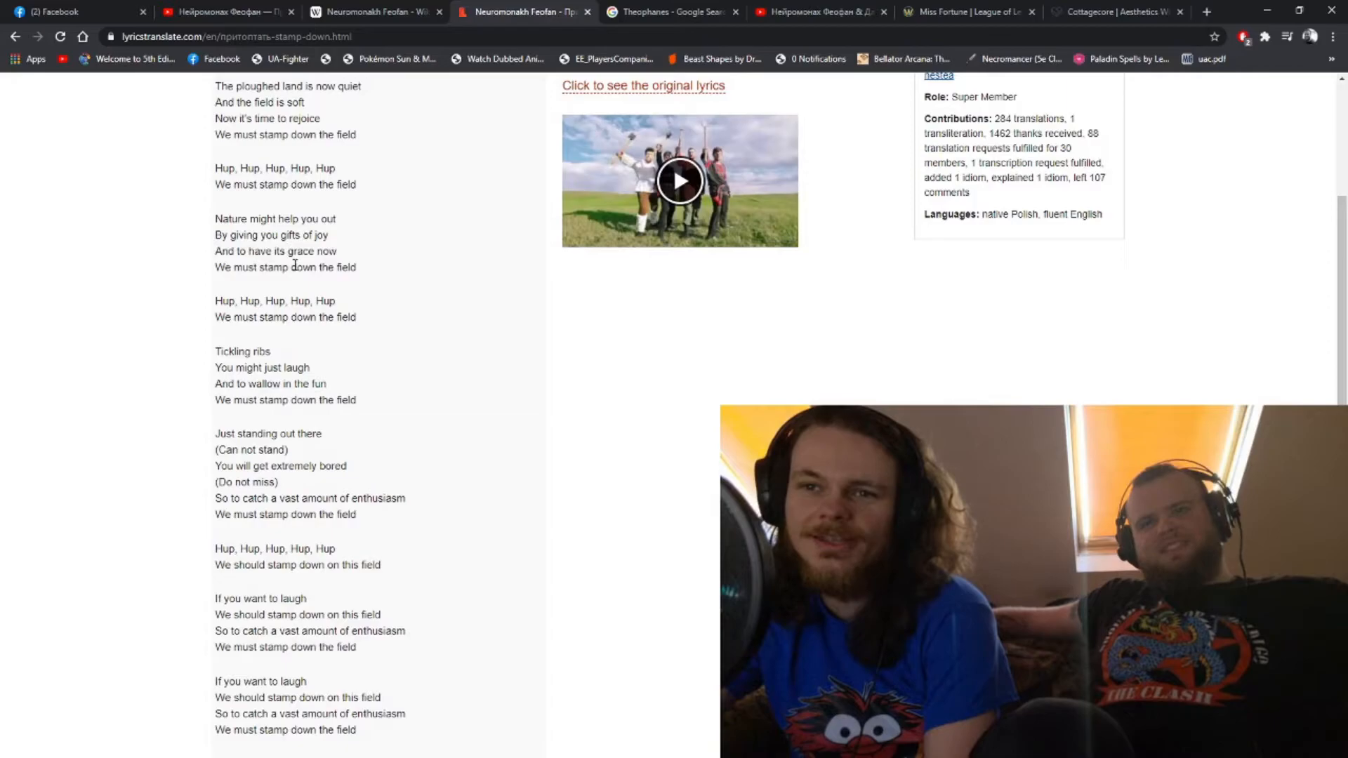
scroll("down", 3)
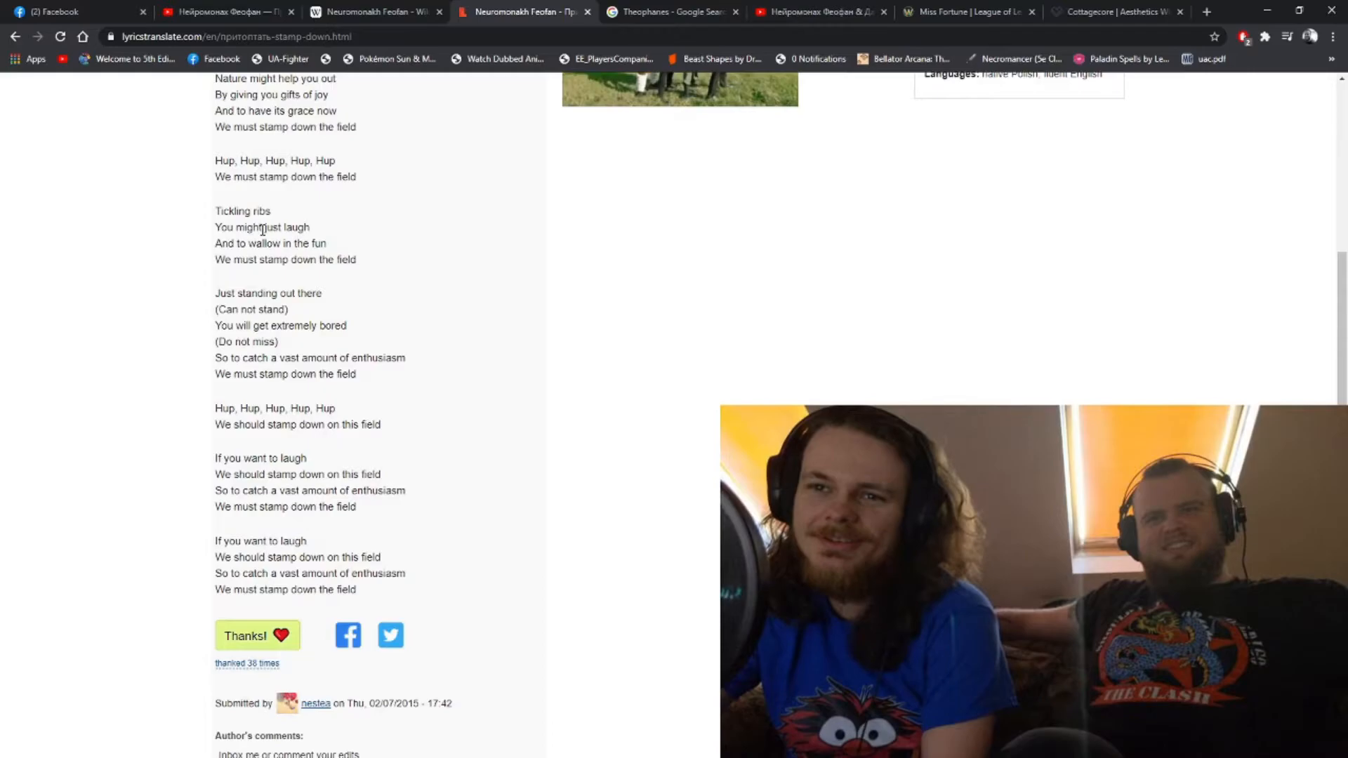
scroll("down", 3)
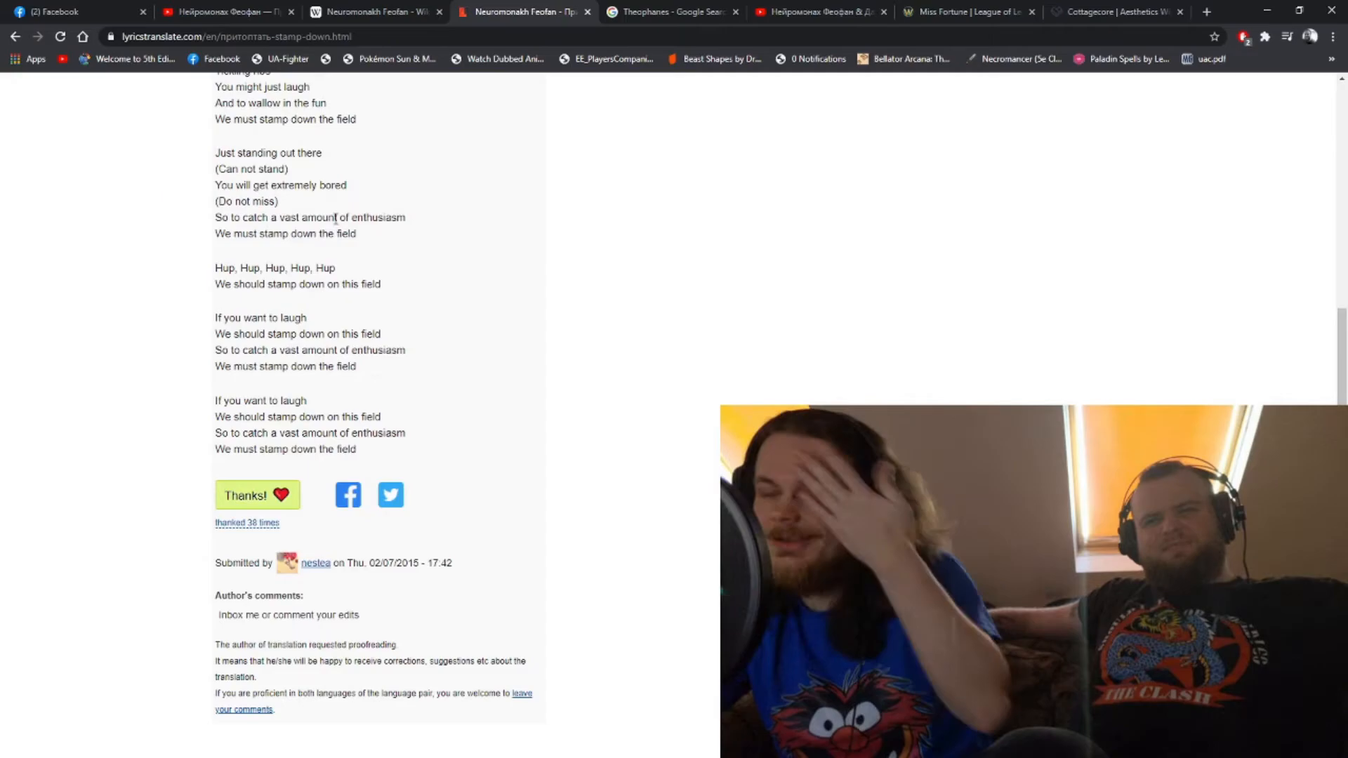
scroll("down", 3)
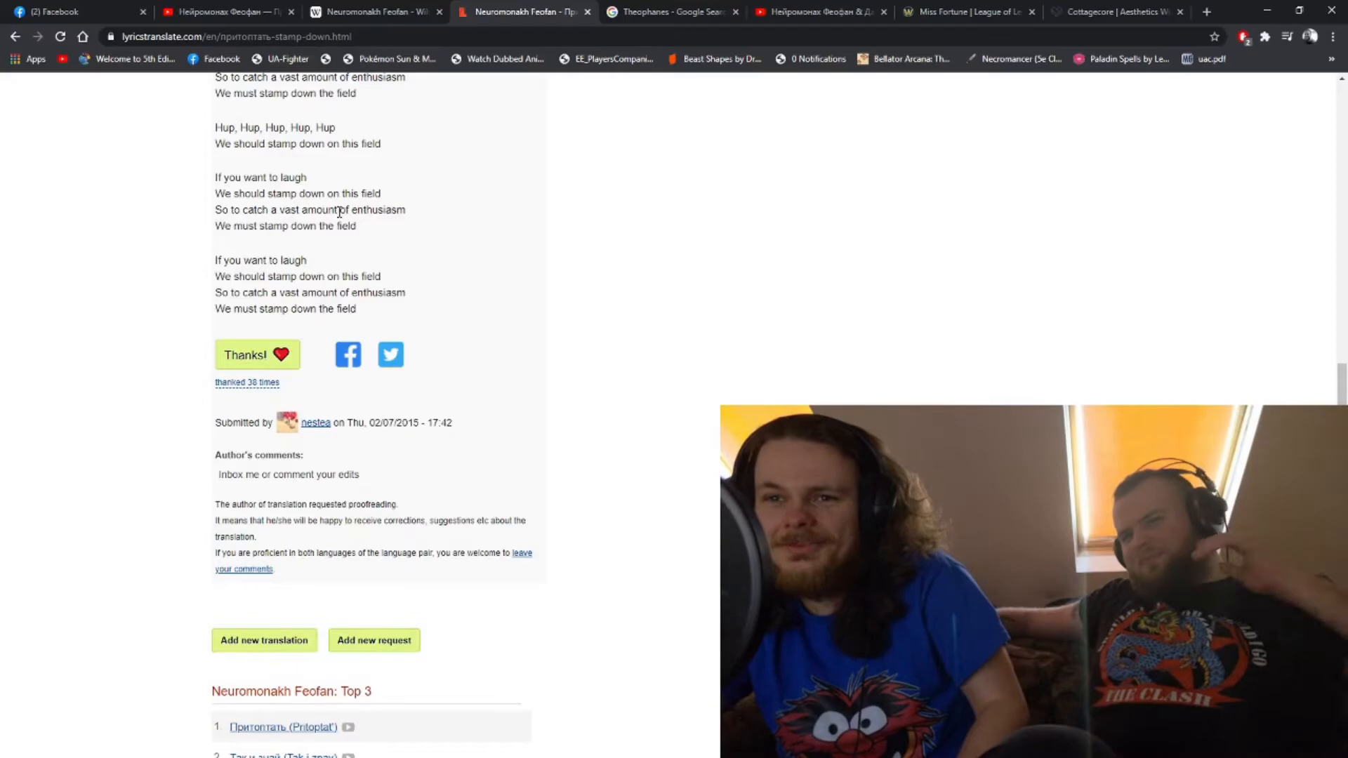
scroll("down", 3)
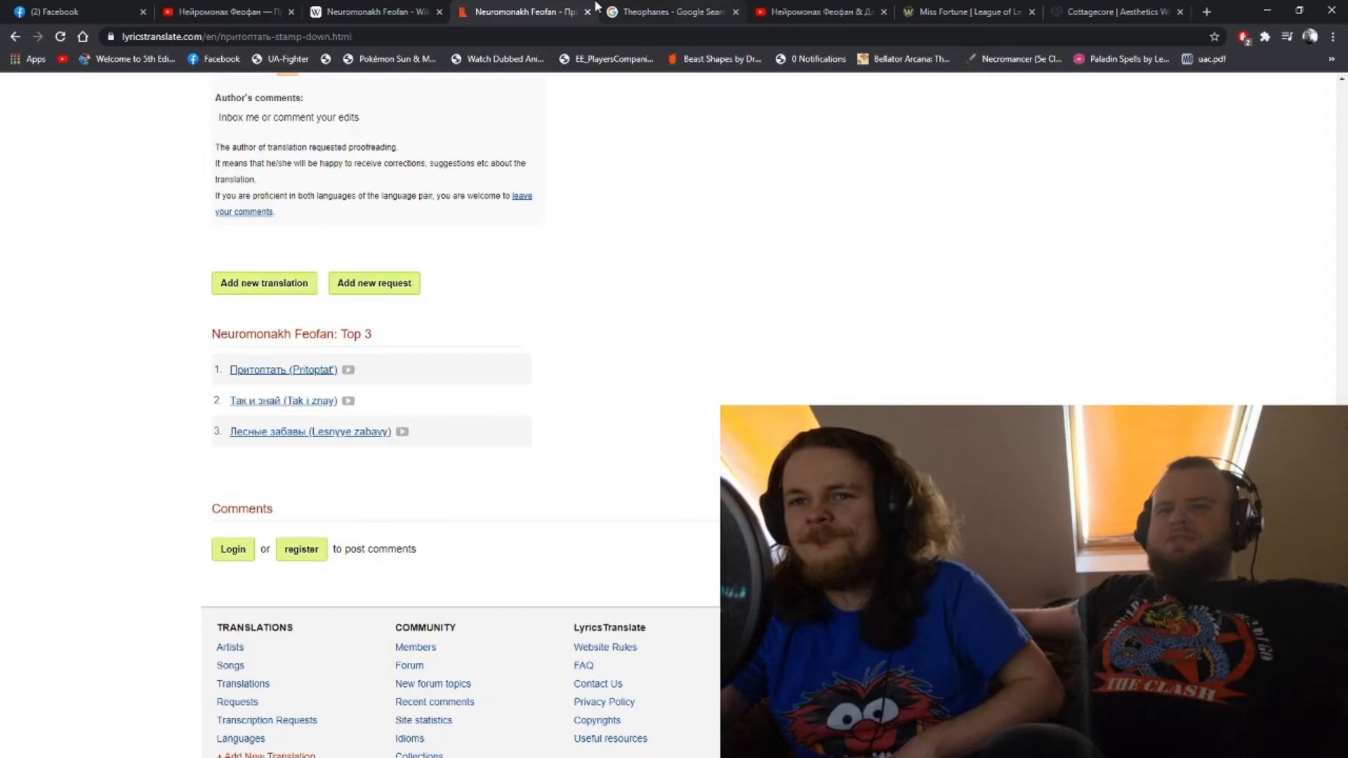
Review the Wikipedia Discography section, then return to the 'Кончится Лето' cover video on YouTube
left_click(376, 12)
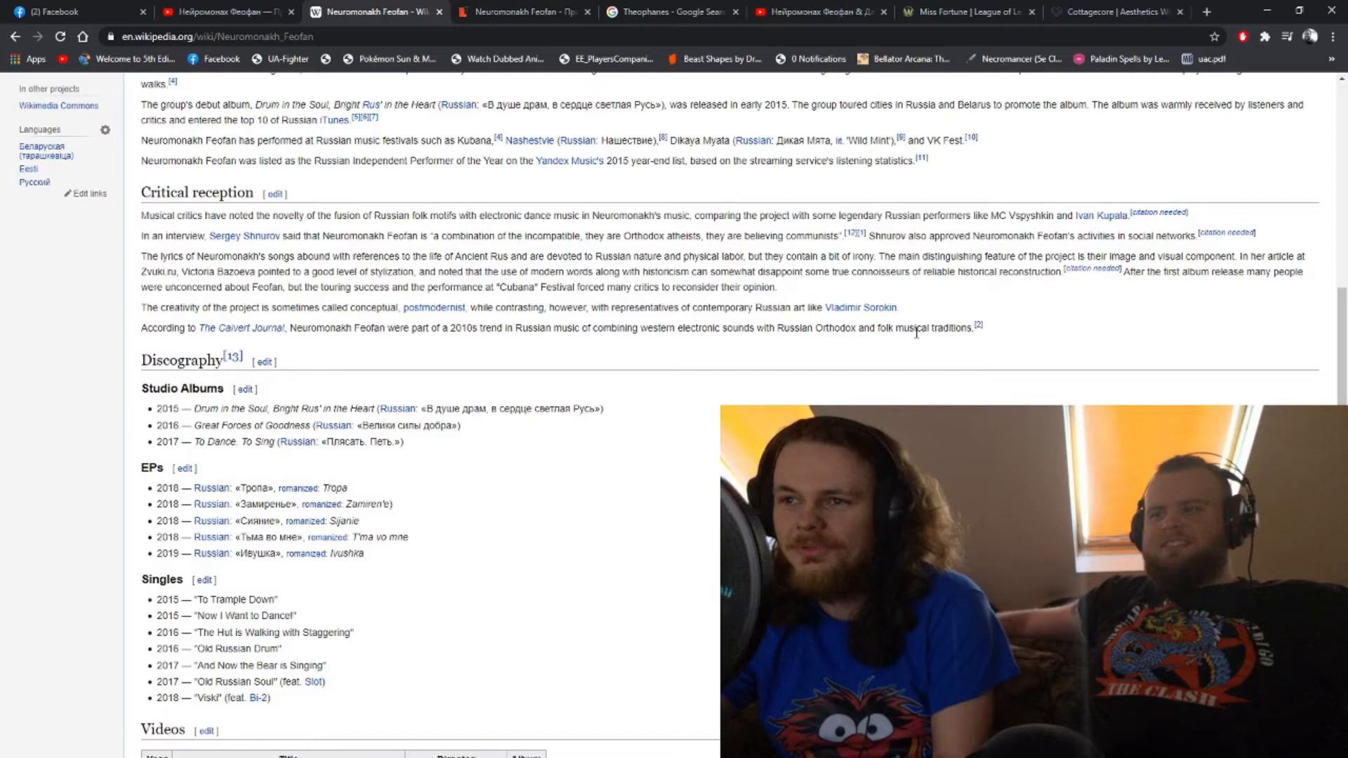
scroll("down", 3)
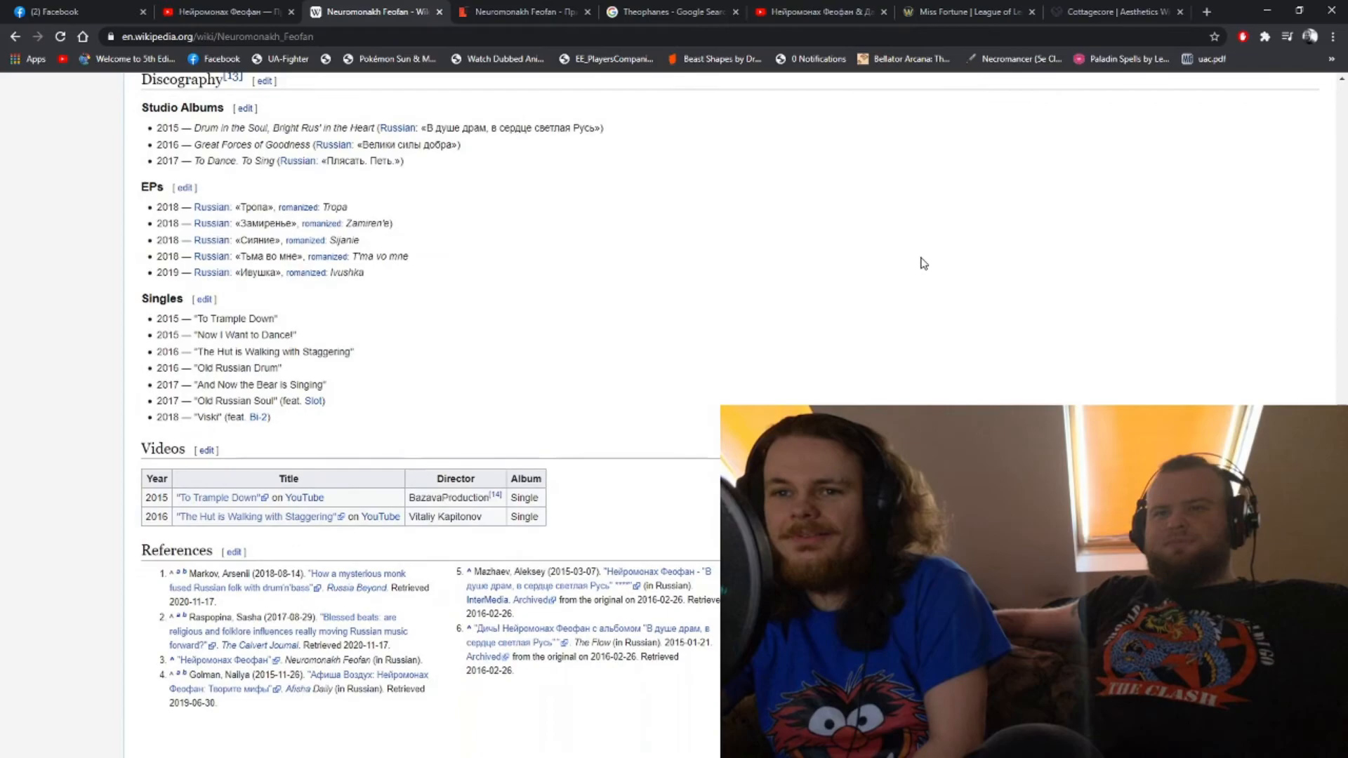
left_click(814, 11)
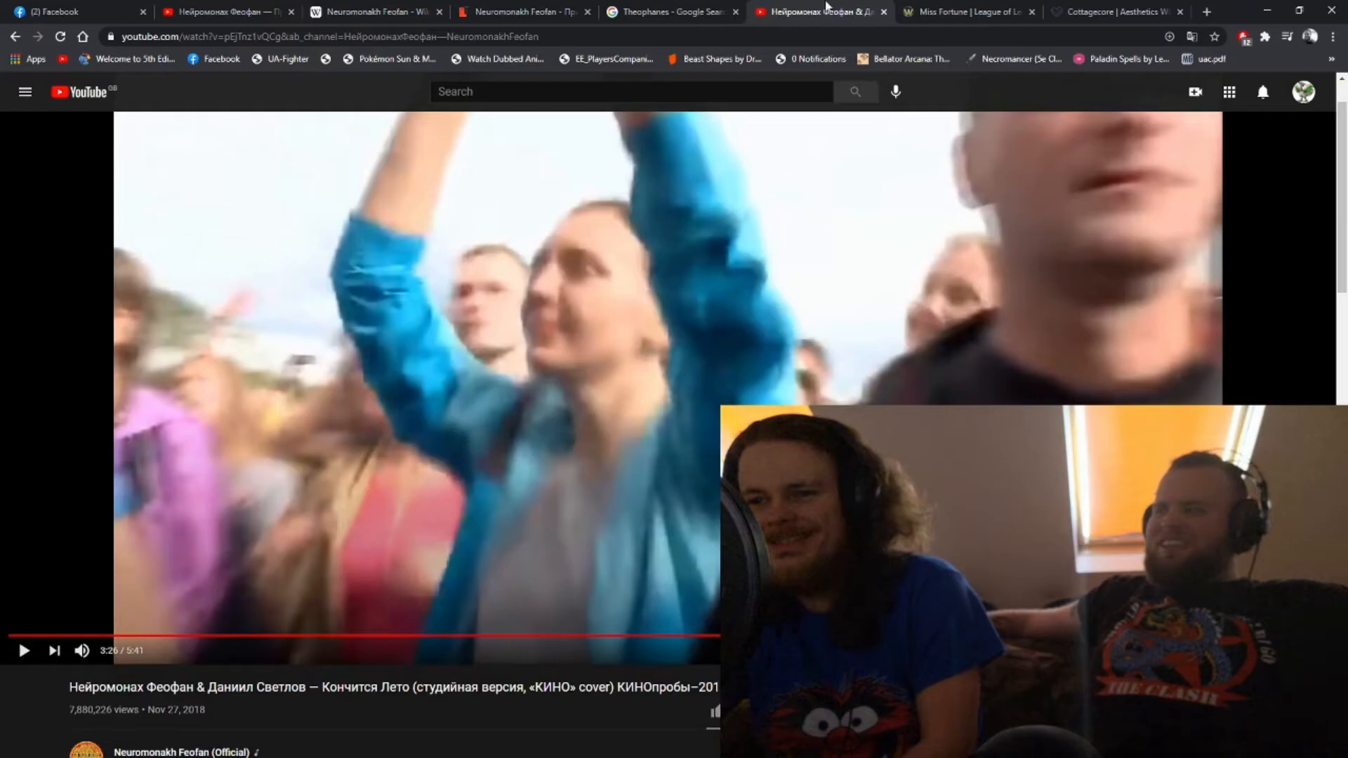